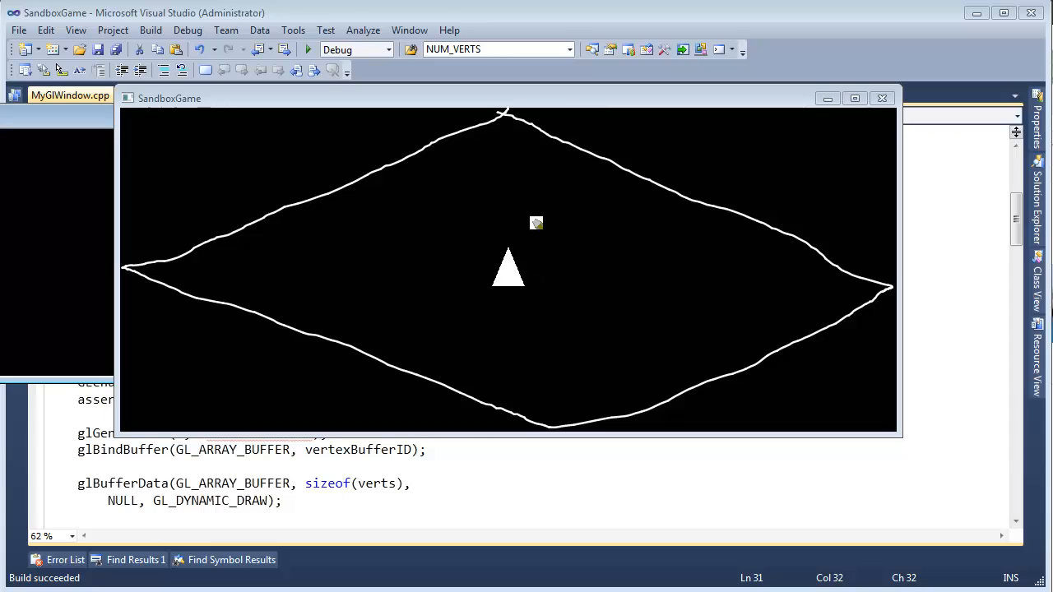
pyautogui.moveTo(550, 250)
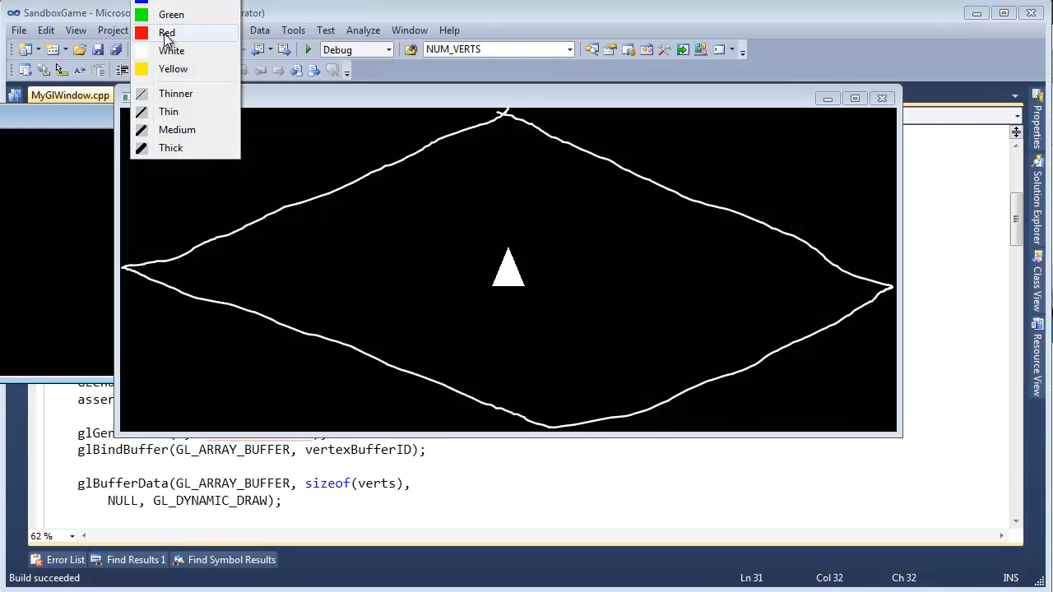
# Step: Close the SandboxGame window to return to the MyGlWindow.cpp editor
pyautogui.click(167, 33)
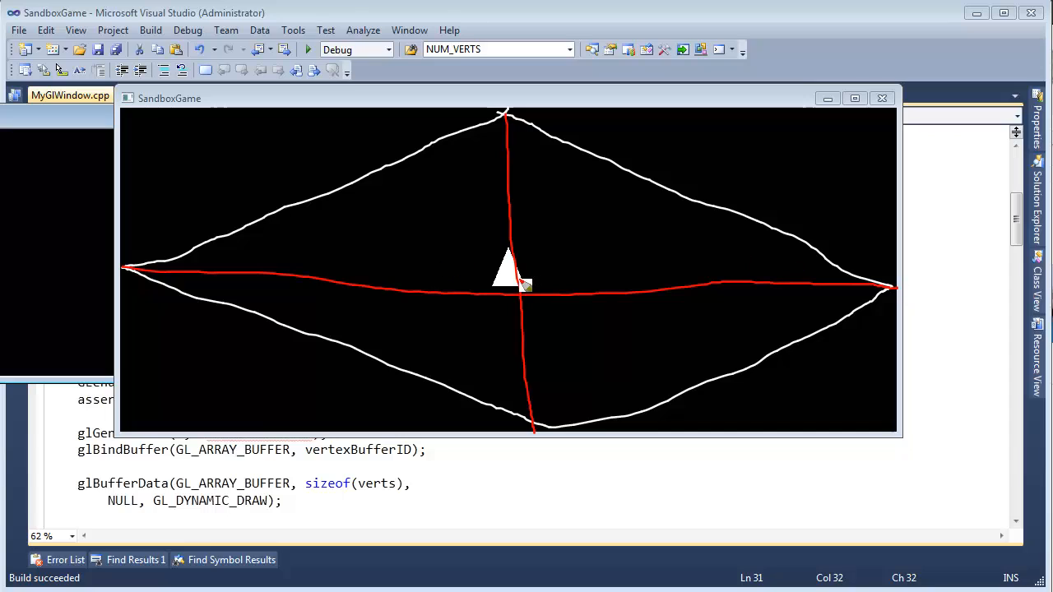
pyautogui.moveTo(698, 304)
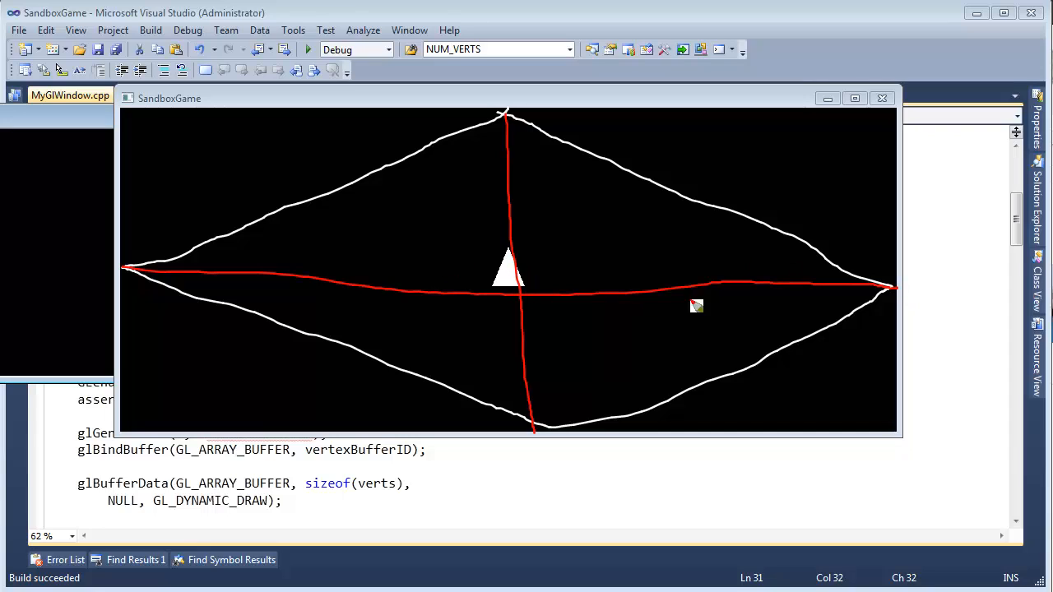
pyautogui.moveTo(704, 262)
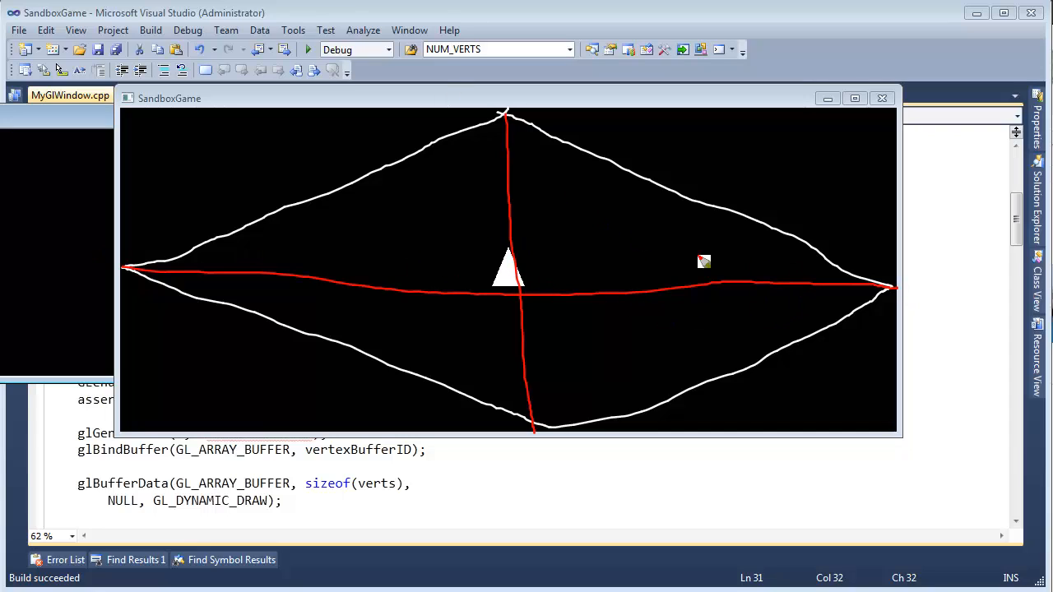
pyautogui.moveTo(859, 299)
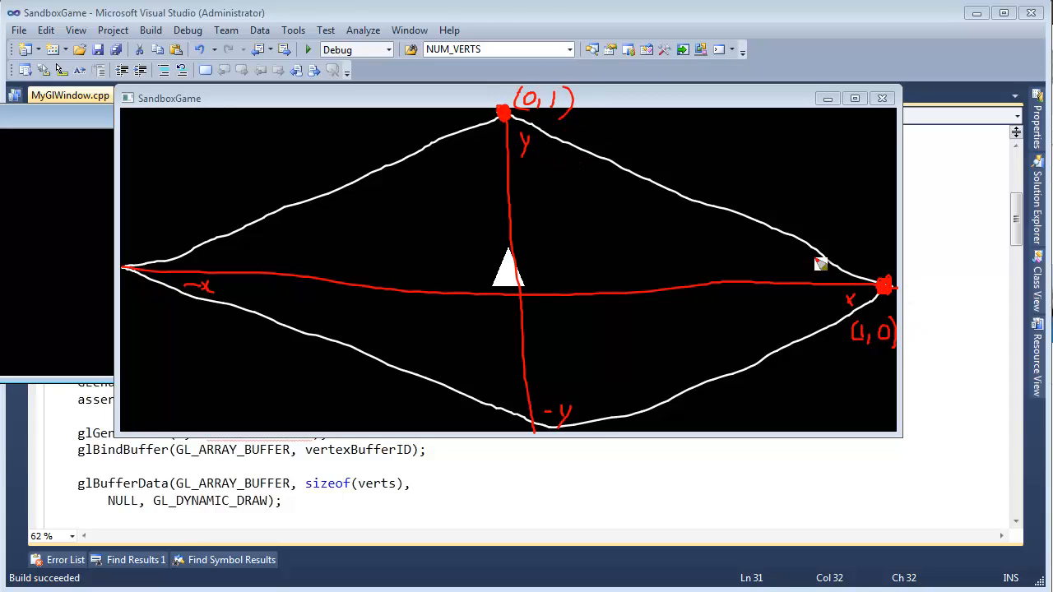
pyautogui.moveTo(882, 289)
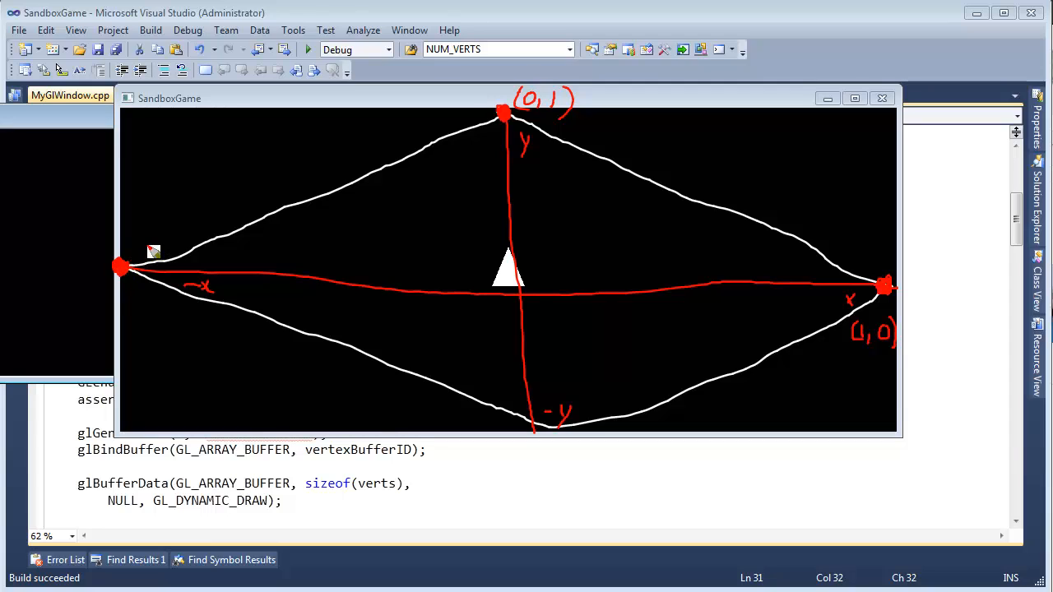
pyautogui.moveTo(133, 248)
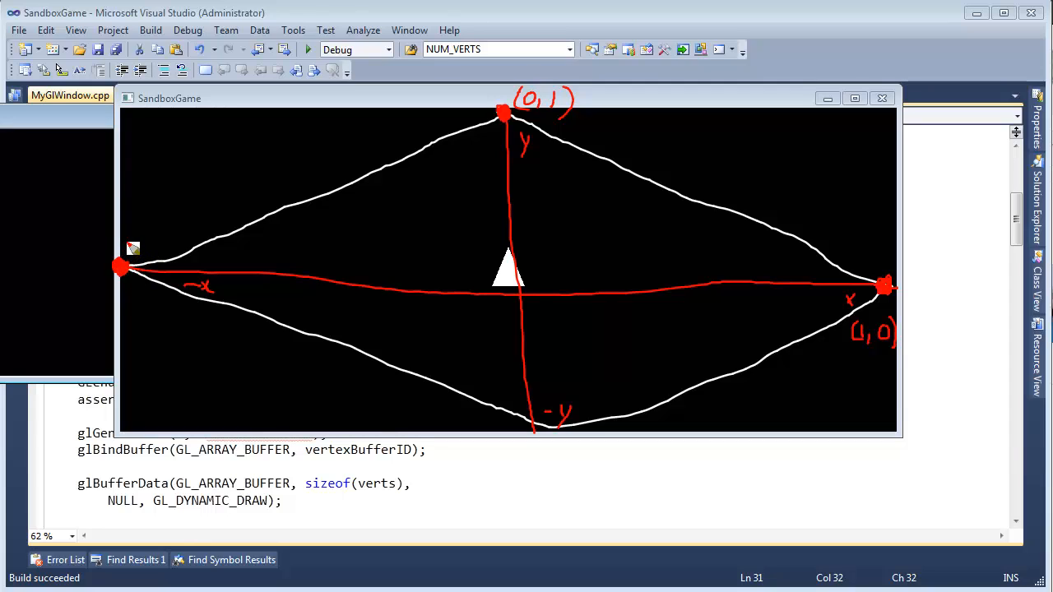
pyautogui.moveTo(151, 240)
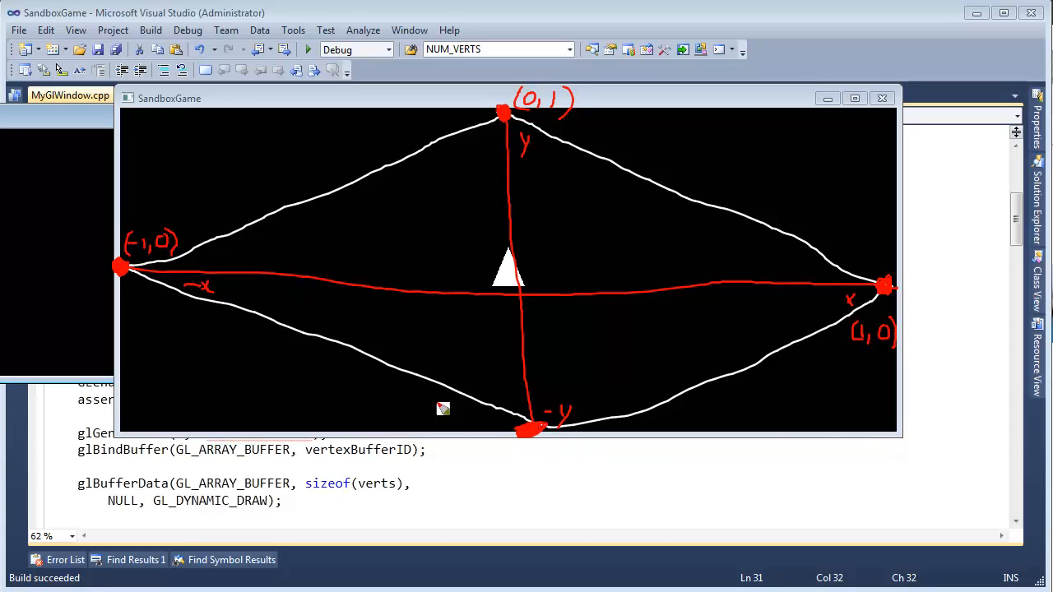
pyautogui.moveTo(448, 424)
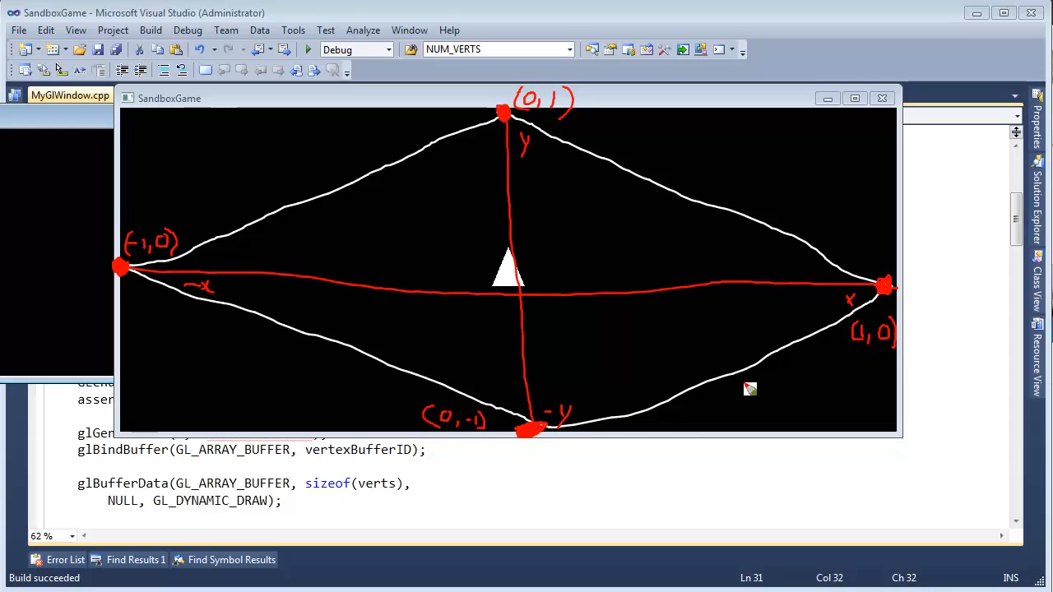
pyautogui.moveTo(510, 255)
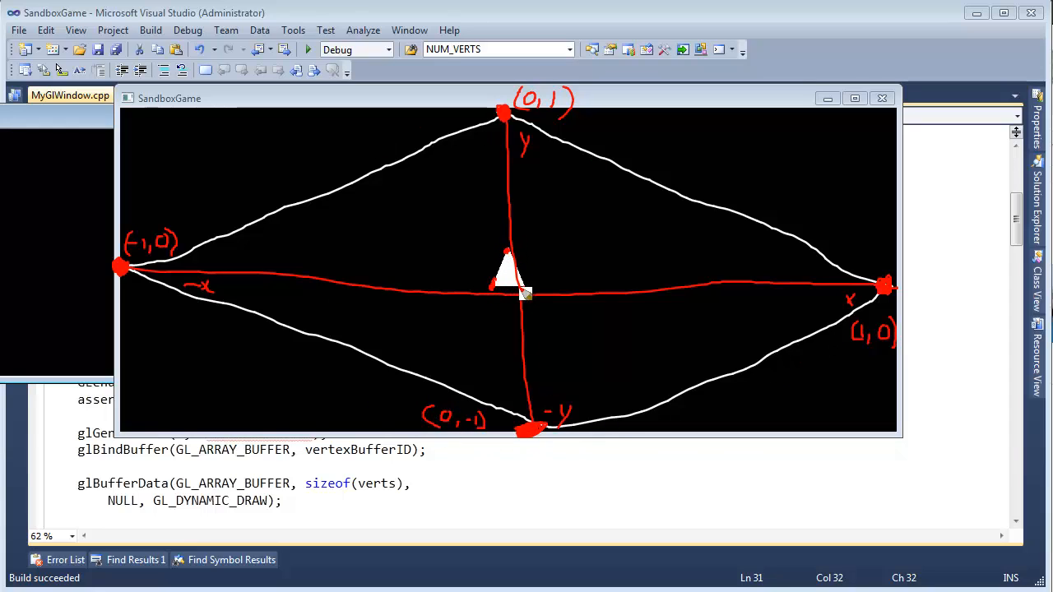
pyautogui.moveTo(642, 208)
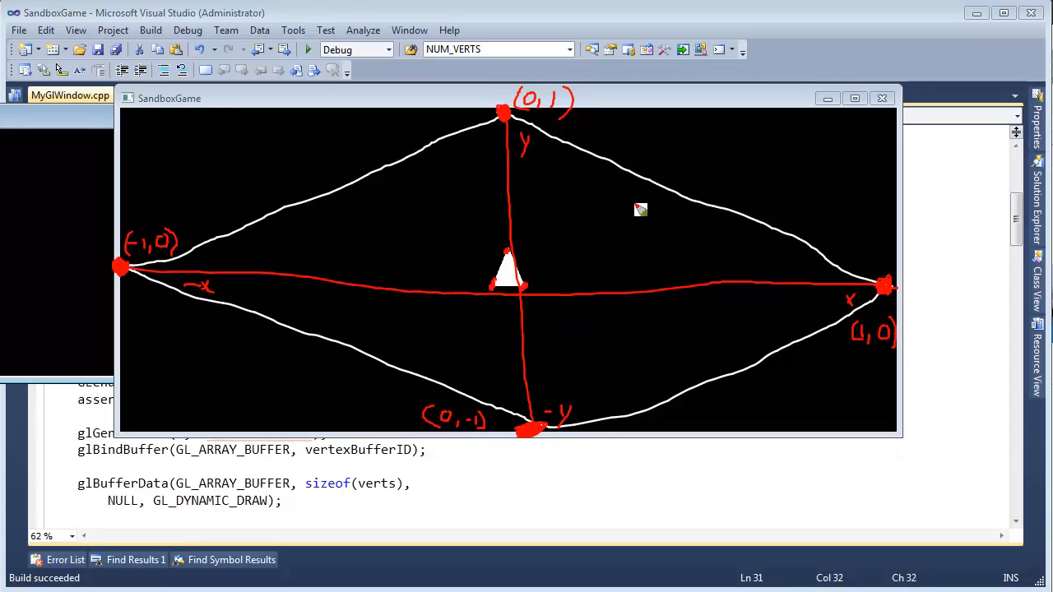
pyautogui.moveTo(642, 210)
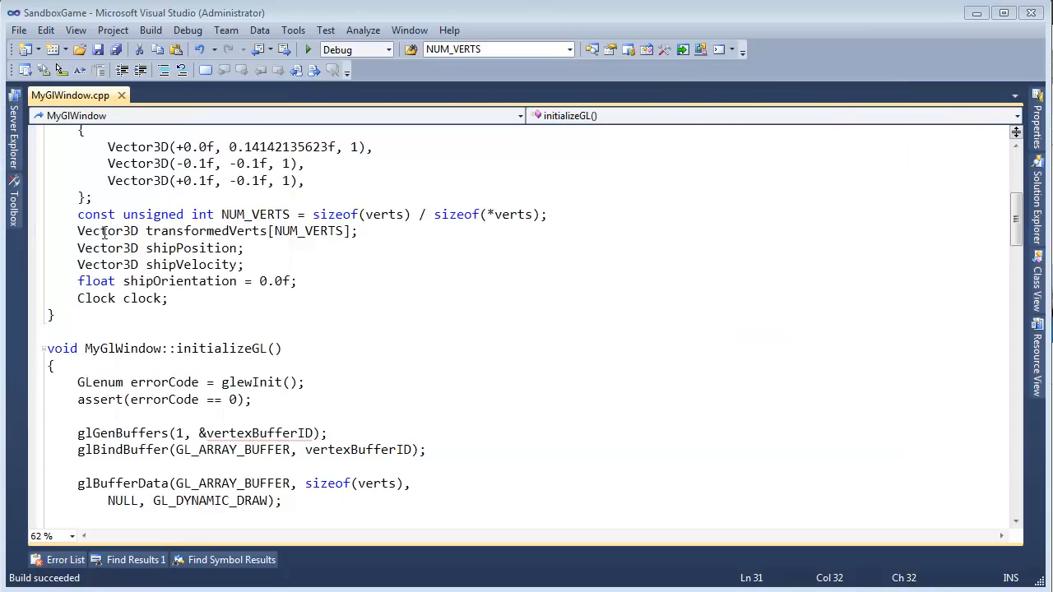
# Step: Add blank lines after the verts array, separating it from NUM_VERTS
pyautogui.scroll(3)
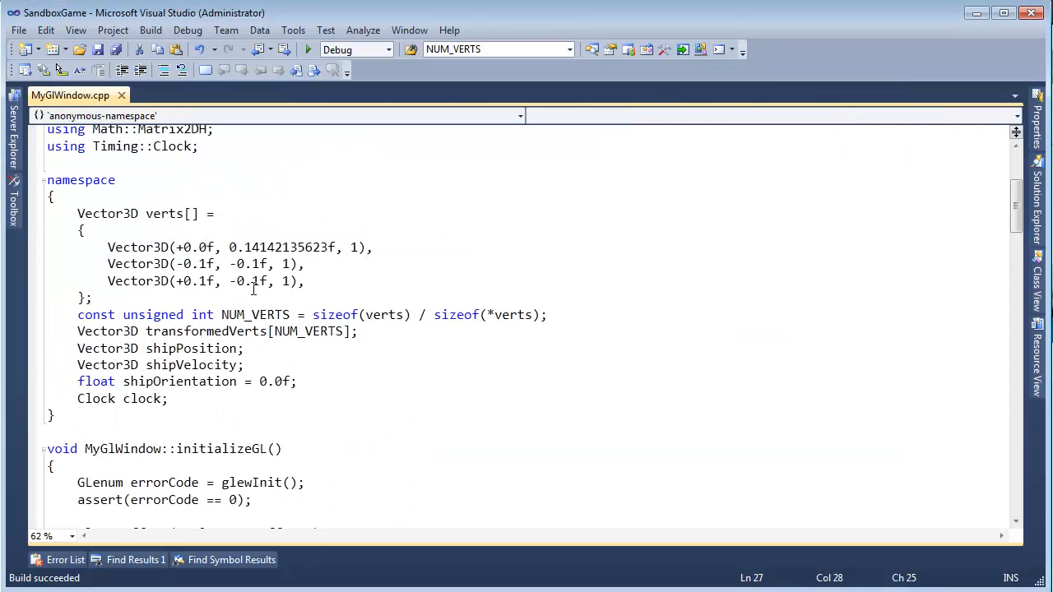
pyautogui.click(223, 315)
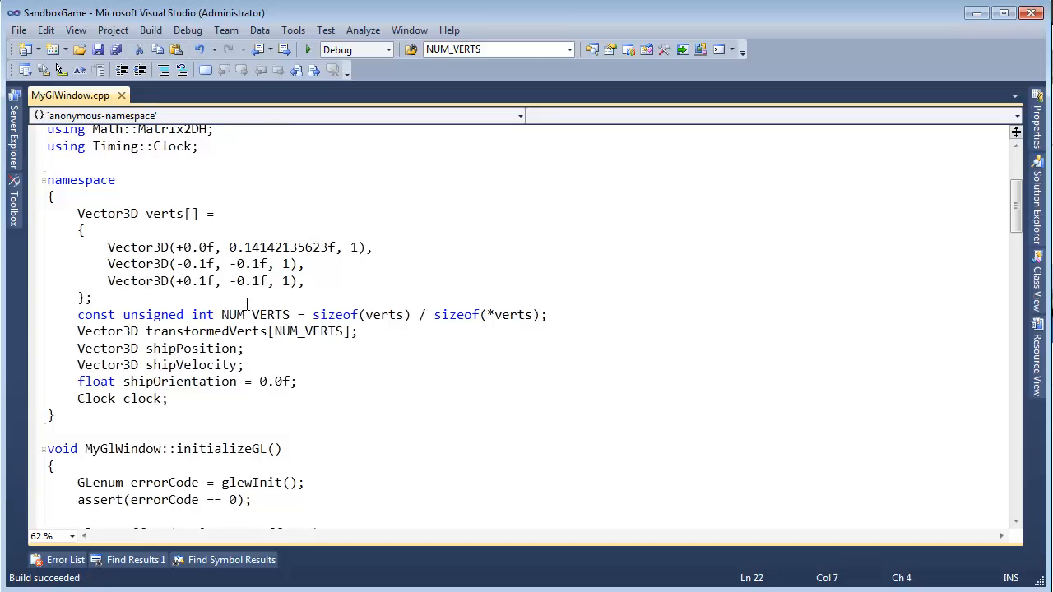
pyautogui.press('enter')
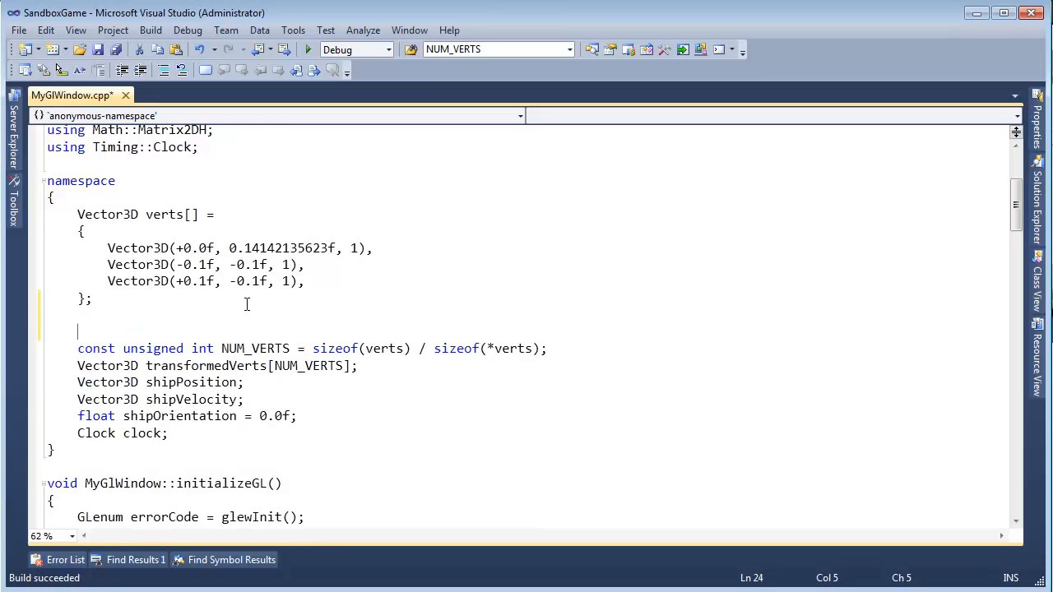
# Step: Select 'verts' and start a case-sensitive whole-word find and replace on it
pyautogui.doubleClick(164, 214)
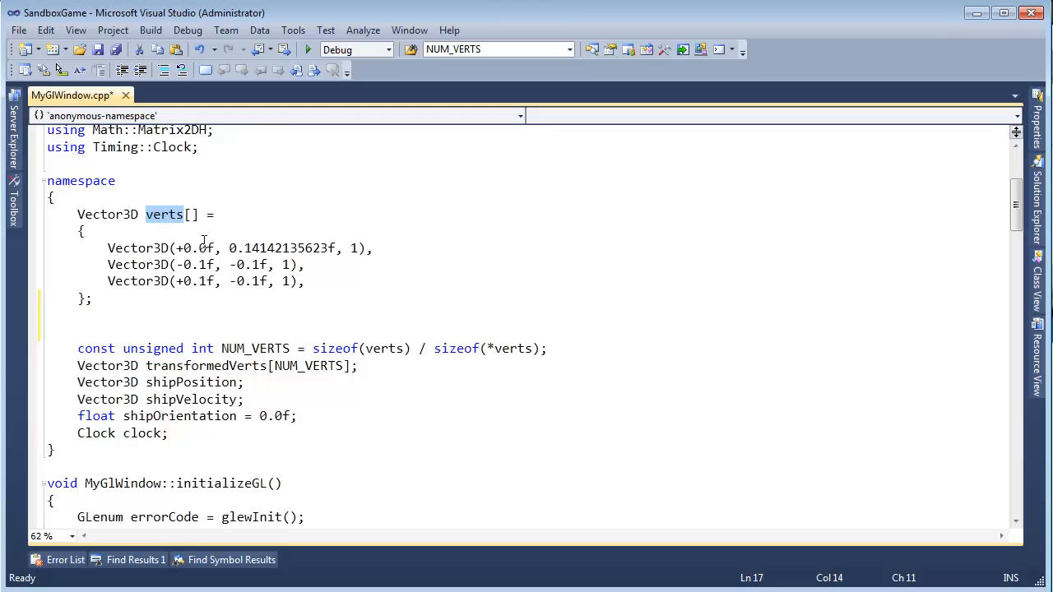
pyautogui.moveTo(108, 247); pyautogui.dragTo(292, 279)
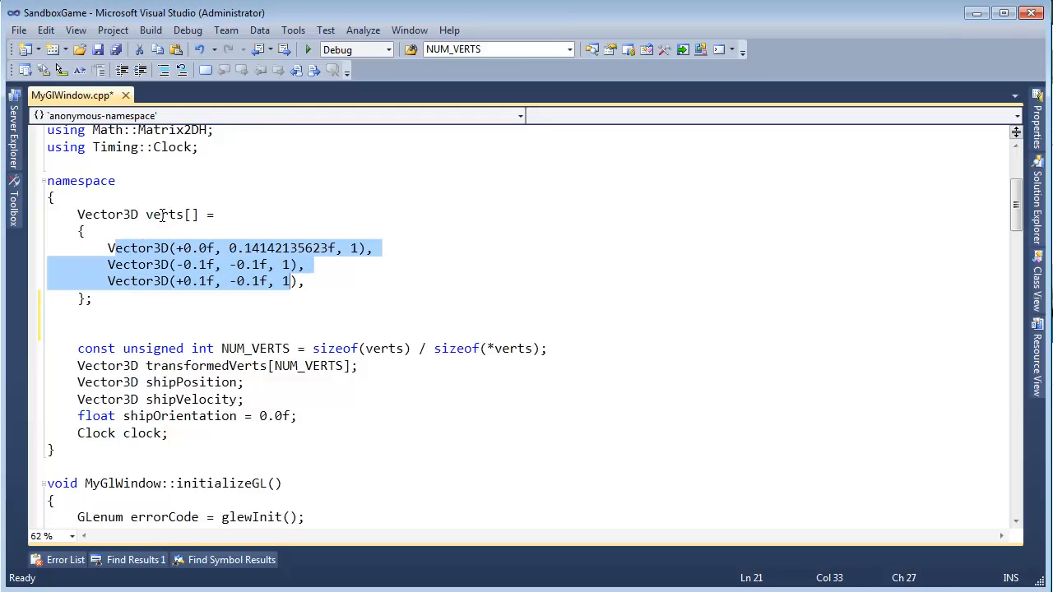
pyautogui.press('ctrl+h')
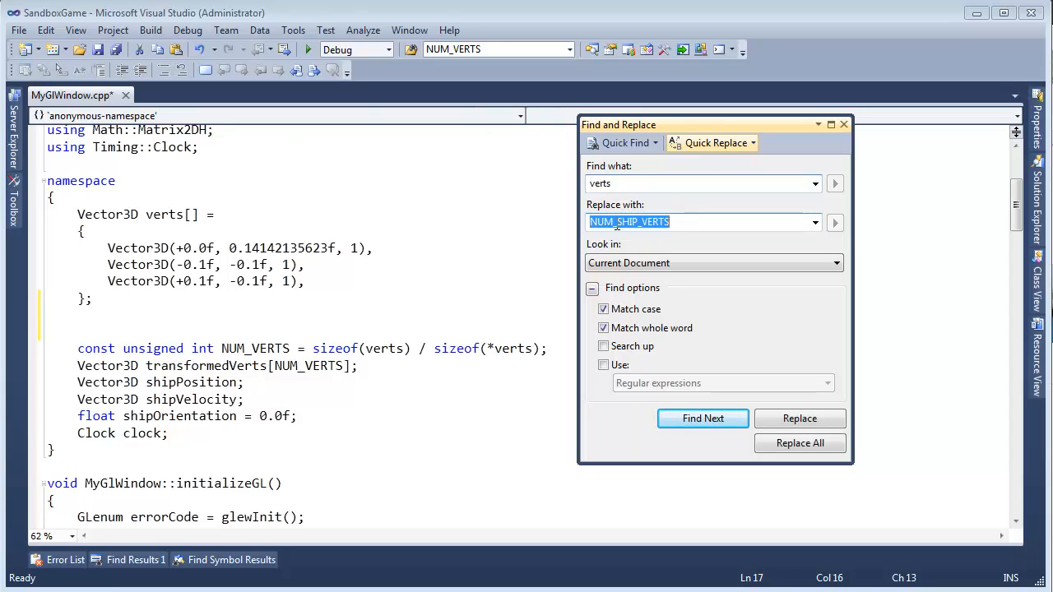
# Step: Replace all 5 occurrences of verts with shipVerts and dismiss the count message
pyautogui.write('ship')
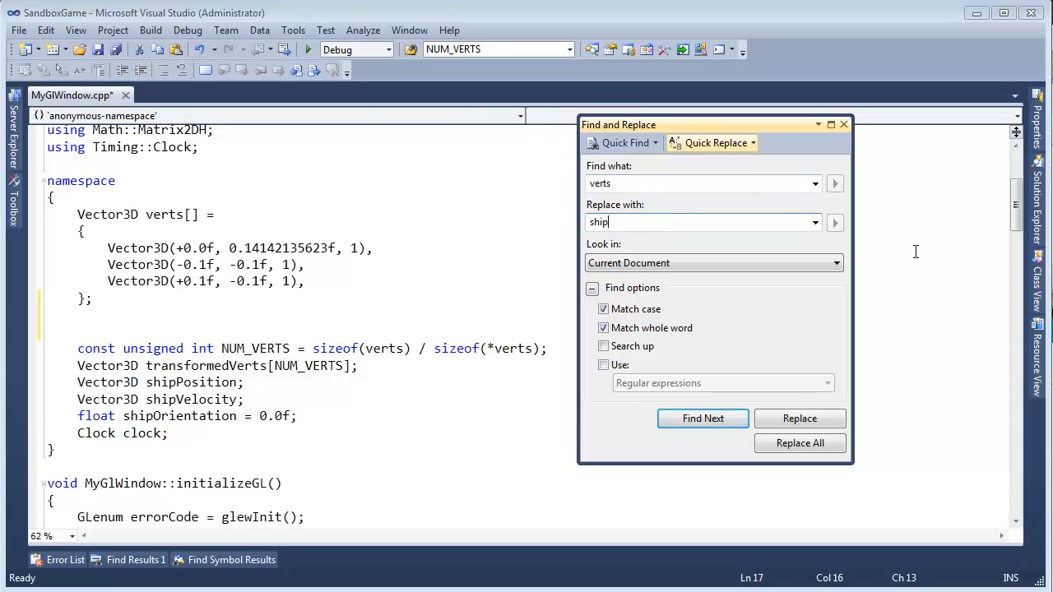
pyautogui.write('Verts')
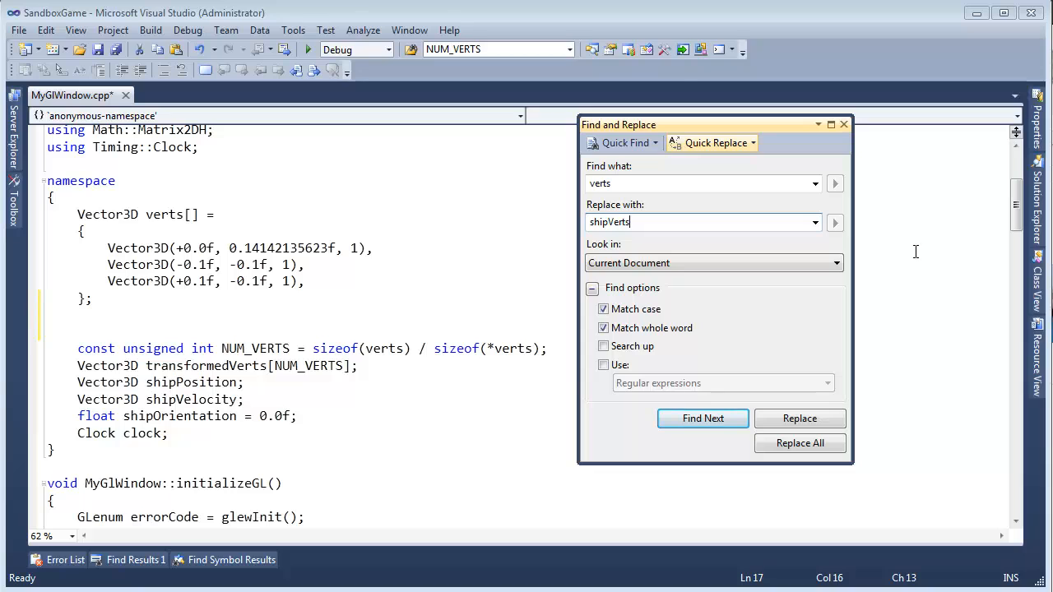
pyautogui.click(799, 442)
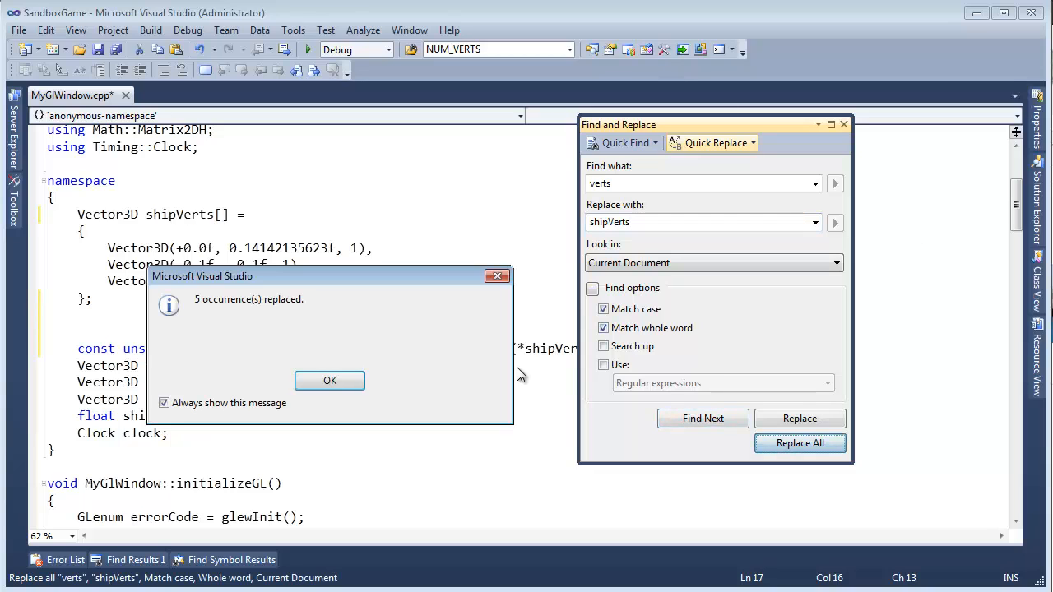
pyautogui.click(329, 380)
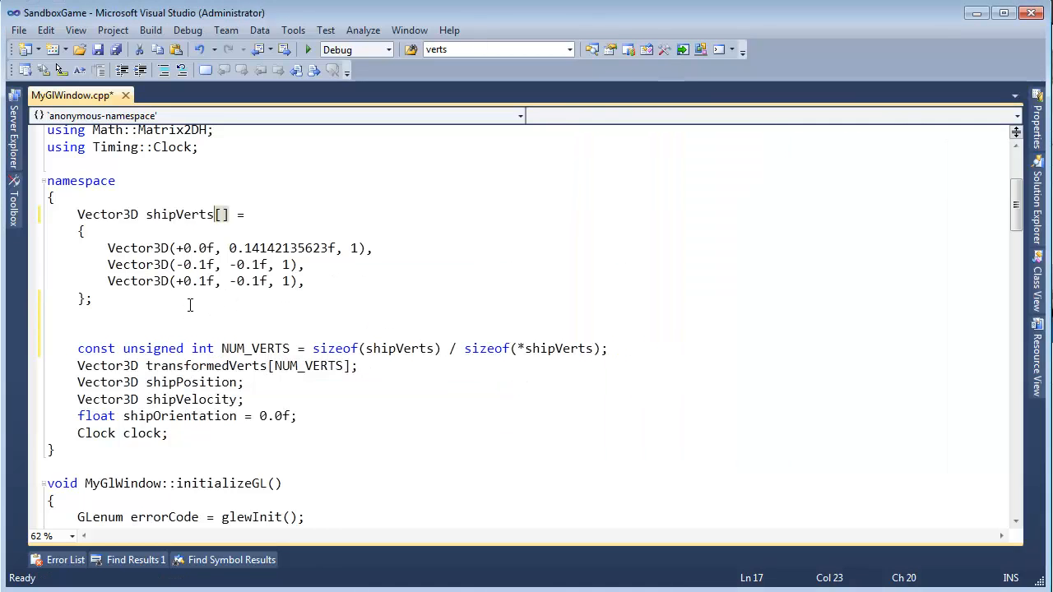
# Step: Declare a new Vector3D boundaryVerts[] array below shipVerts
pyautogui.write('vector')
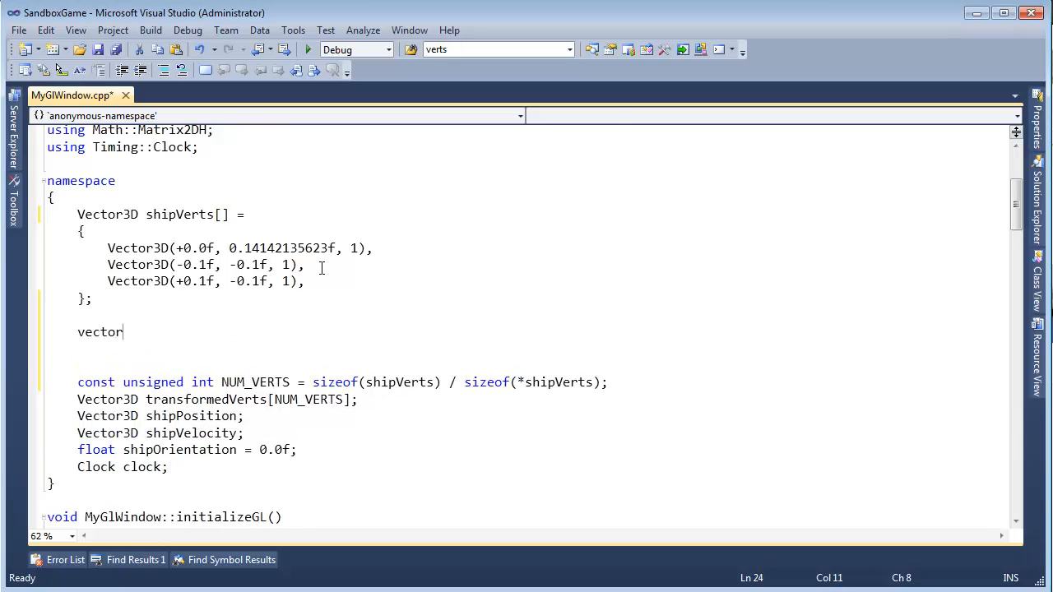
pyautogui.write('Vector3D')
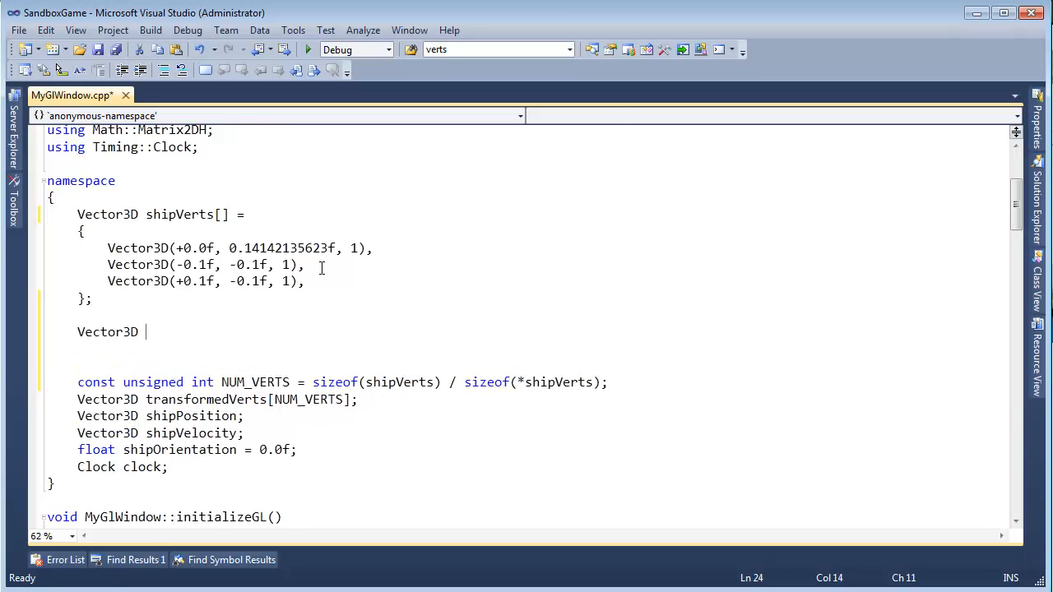
pyautogui.write('boundar')
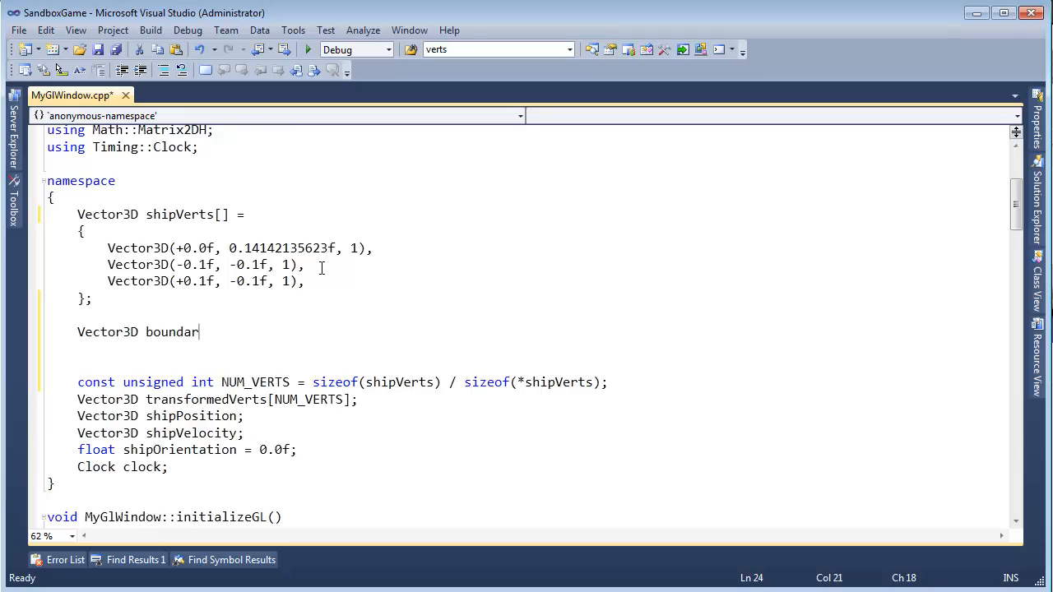
pyautogui.write('Verts')
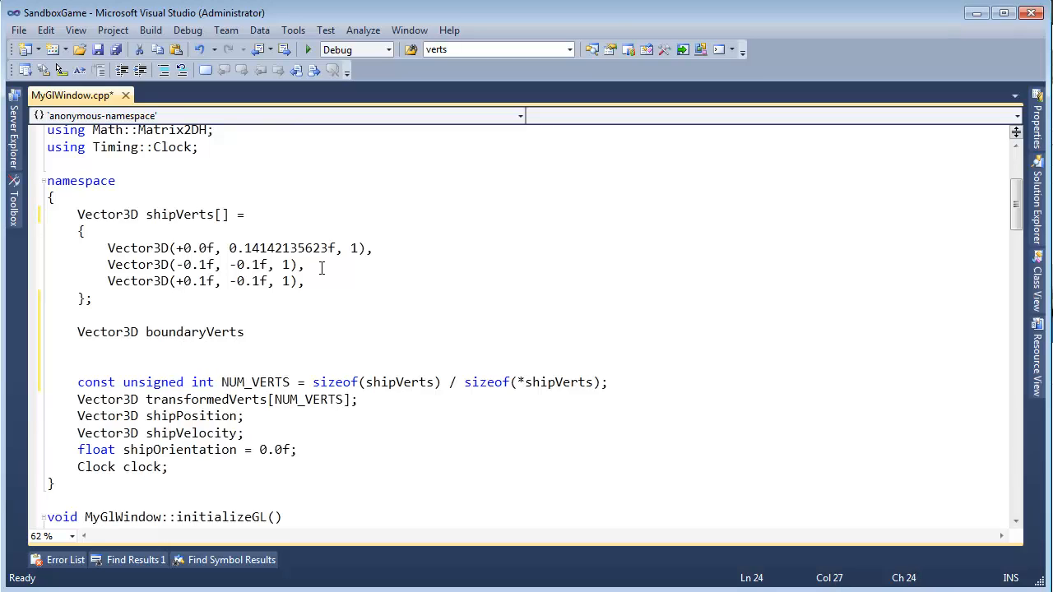
pyautogui.write('[] =')
pyautogui.click(543, 367)
pyautogui.write('Vector3D(-0.1f, 0.1f, 1.0f),')
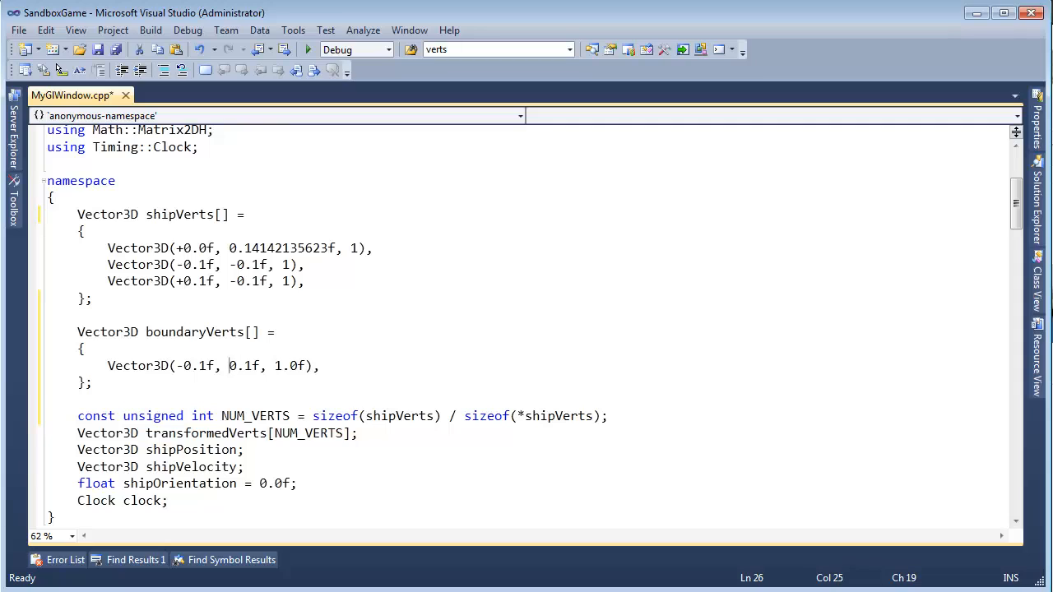
# Step: Fill the first boundaryVerts row with (+0.0f, +1.0f, +0.0f)
pyautogui.write('+0.')
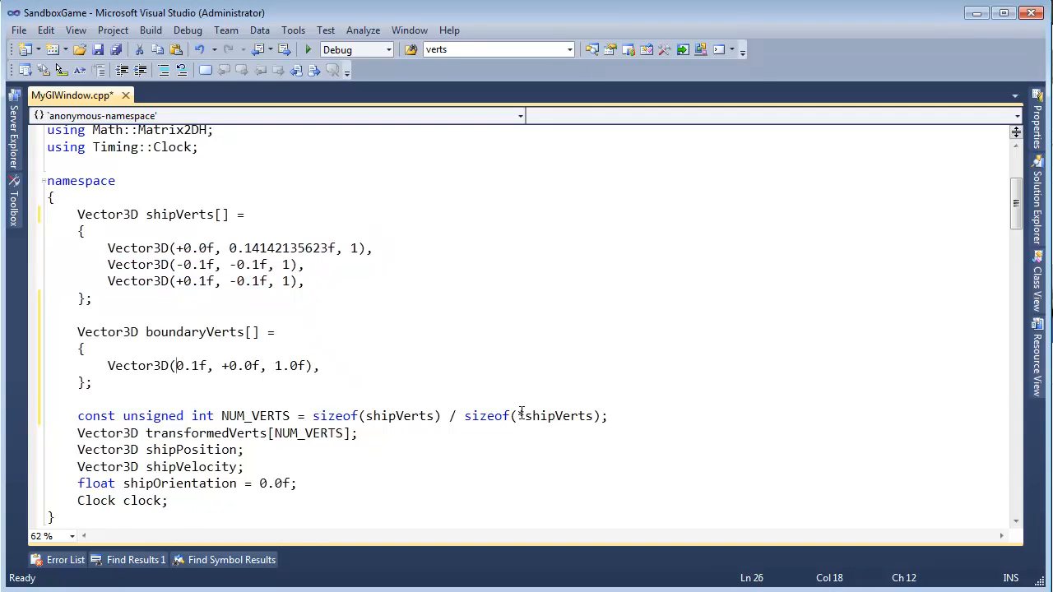
pyautogui.write('+')
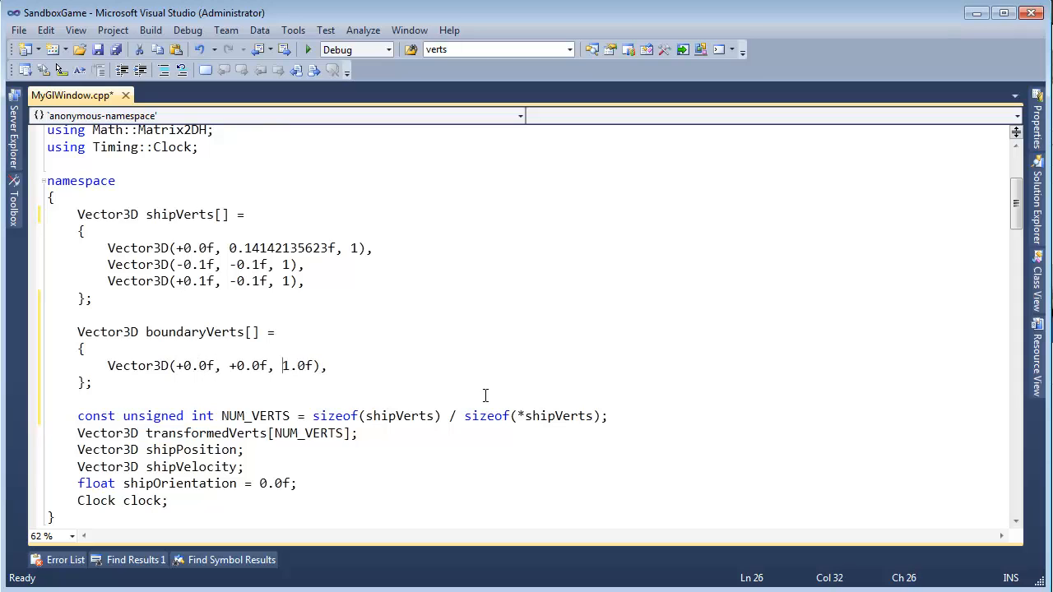
pyautogui.write('0')
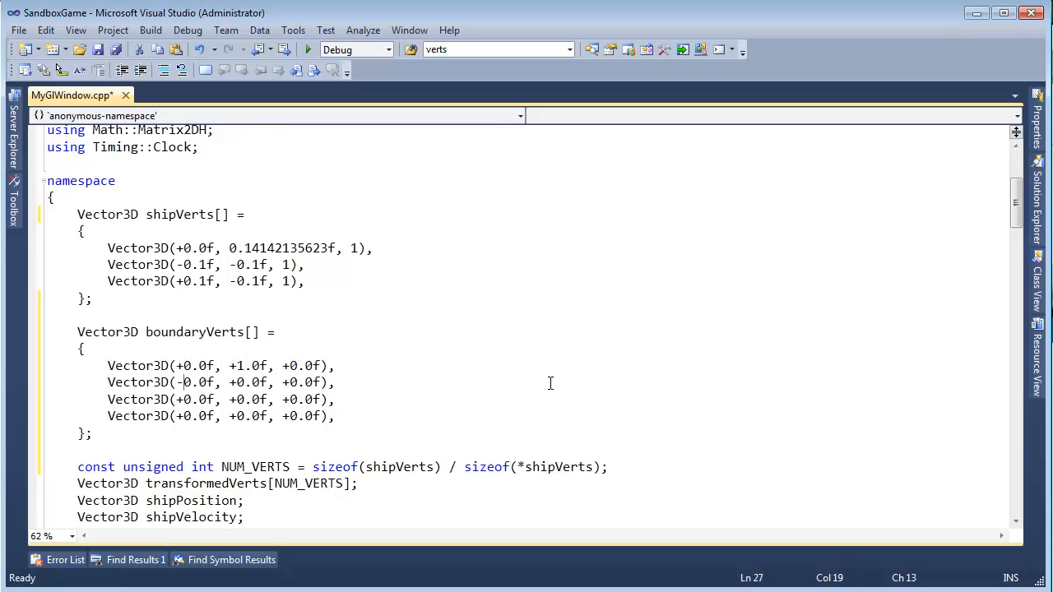
pyautogui.write('1')
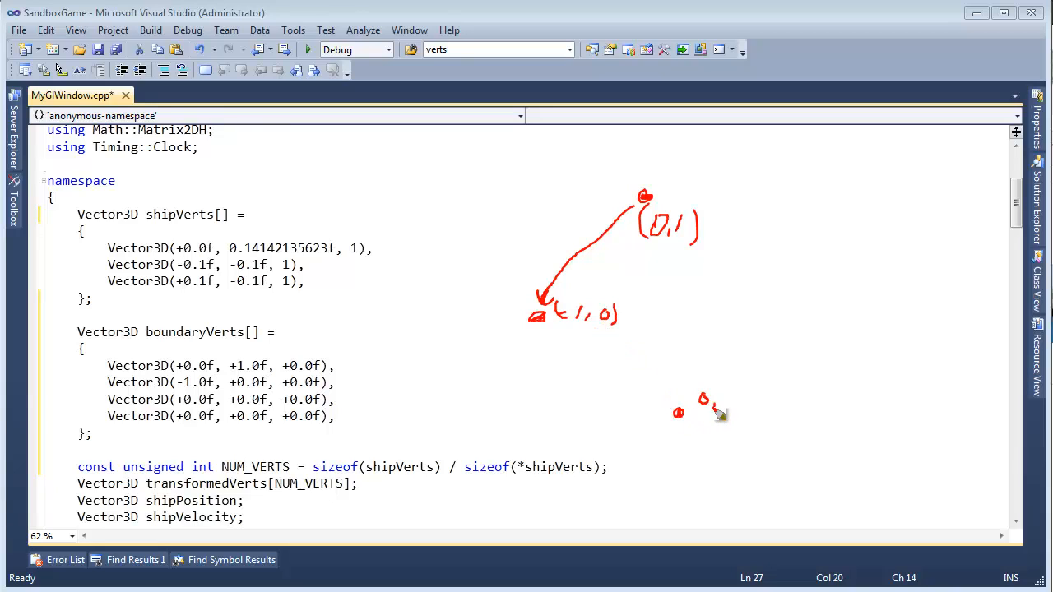
# Step: Set the remaining boundaryVerts rows to (-1,0,0), (0,-1,0) and (+1,0,0)
pyautogui.moveTo(699, 400); pyautogui.dragTo(740, 404)
pyautogui.write('-1')
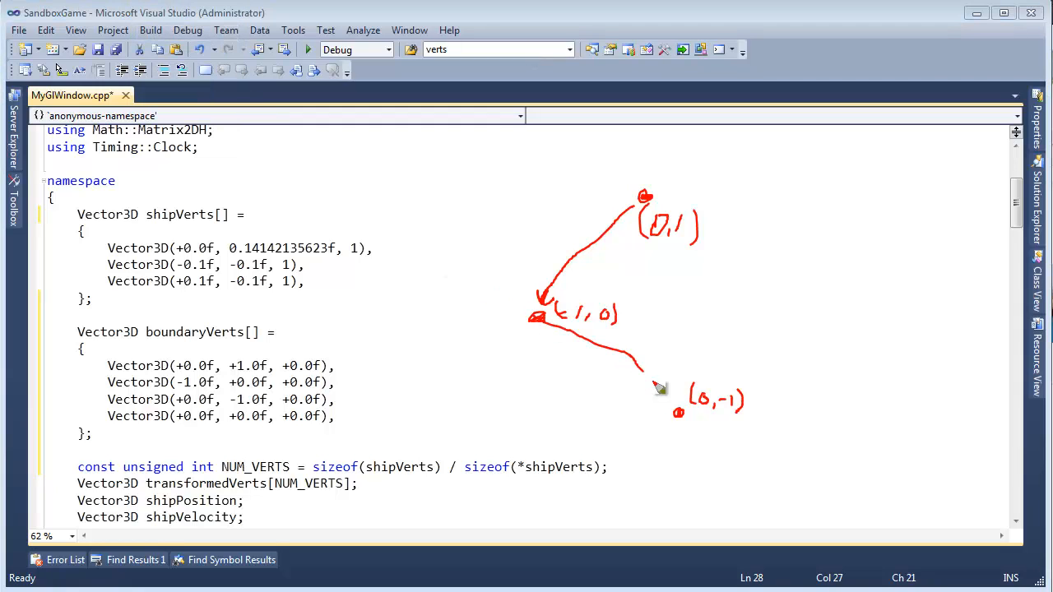
pyautogui.moveTo(655, 379); pyautogui.dragTo(678, 411)
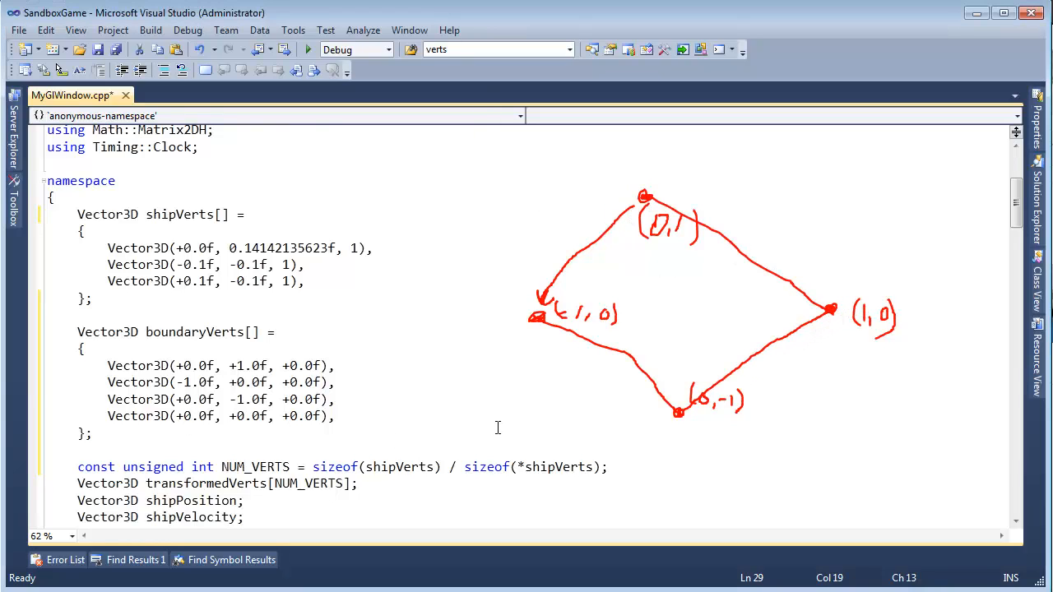
pyautogui.write('1')
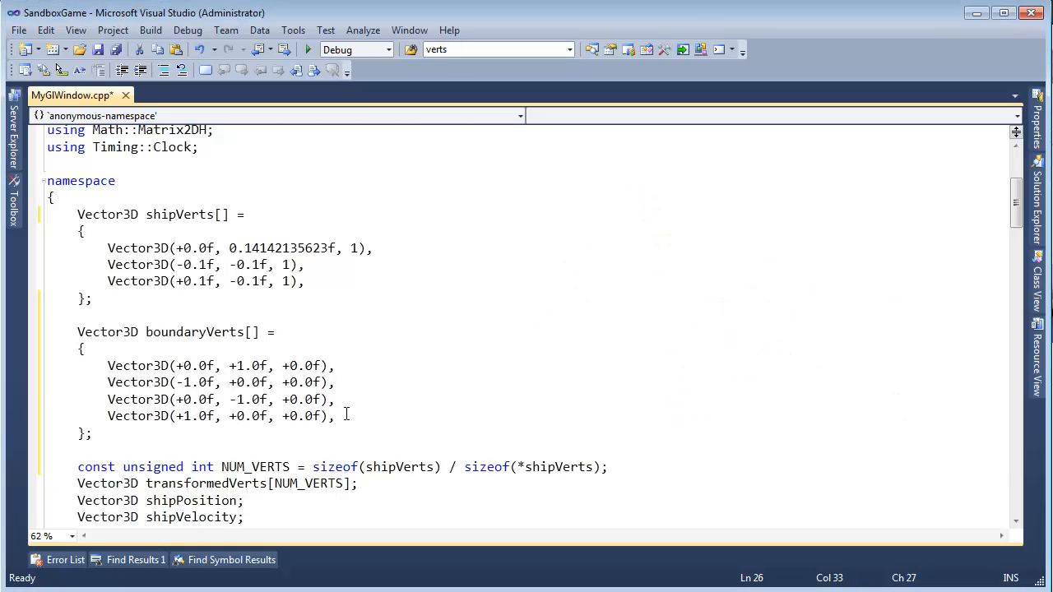
# Step: Rename NUM_VERTS to NUM_SHIP_VERTS via Quick Replace and add a NUM_BOUNDARY_VERTS copy
pyautogui.doubleClick(194, 333)
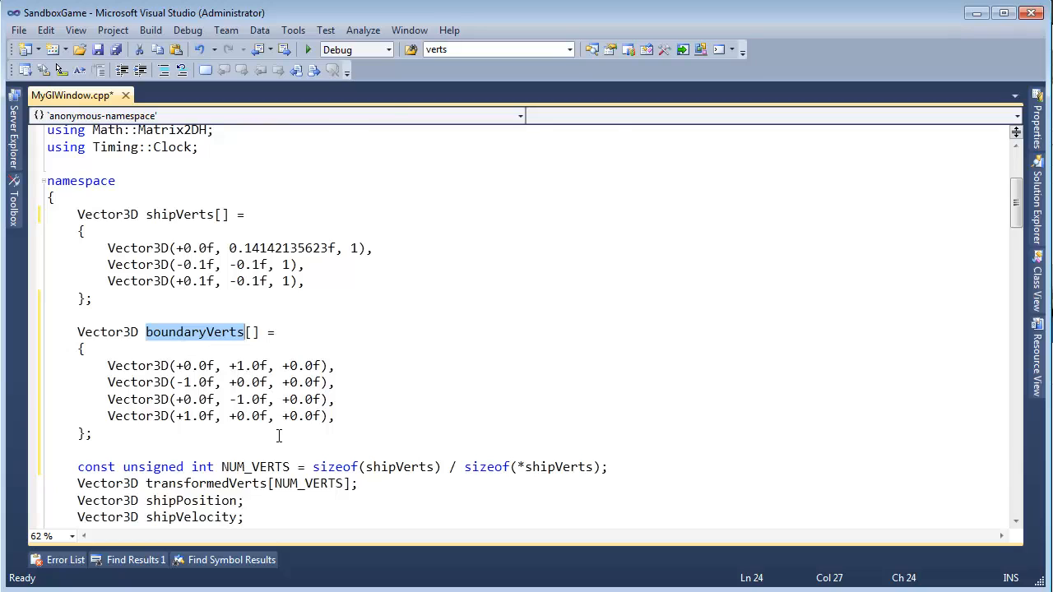
pyautogui.scroll(-3)
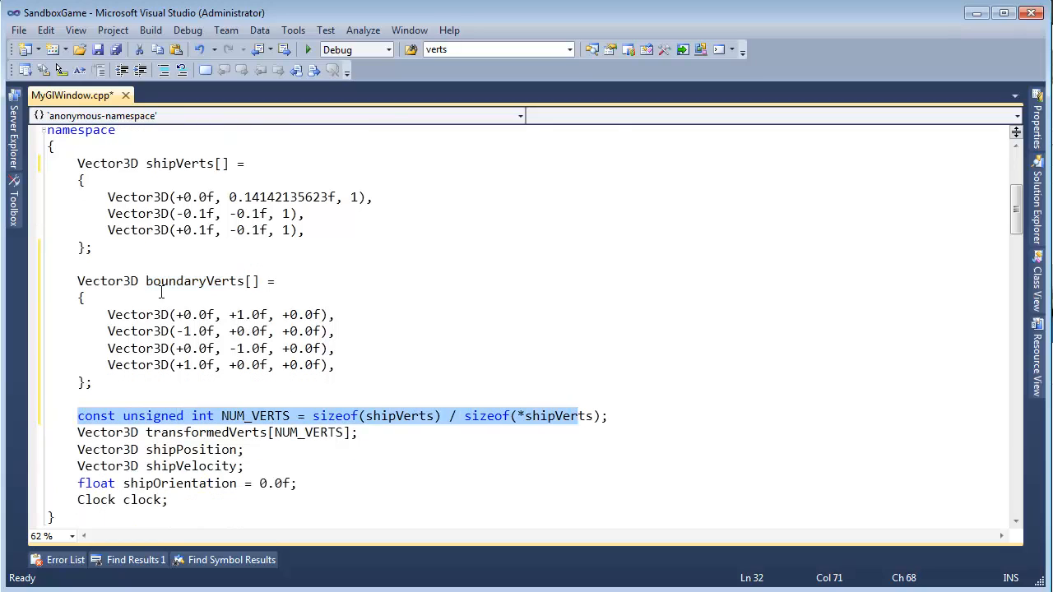
pyautogui.click(448, 415)
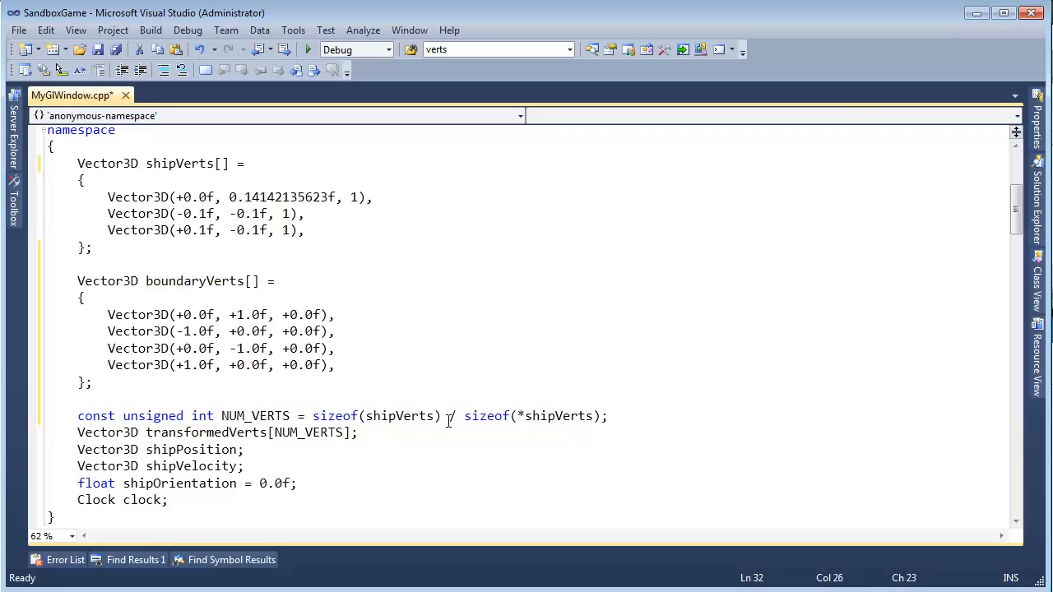
pyautogui.press('ctrl+h')
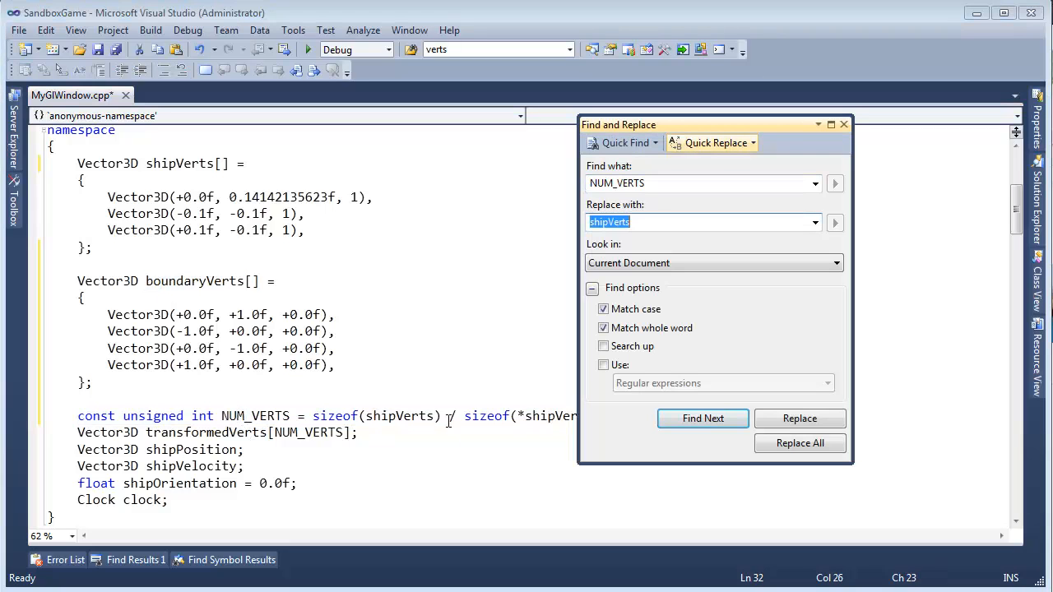
pyautogui.write('NUM_BOUNDARY_VERTS = sizeof(shipVerts) / sizeof(*shipVerts);')
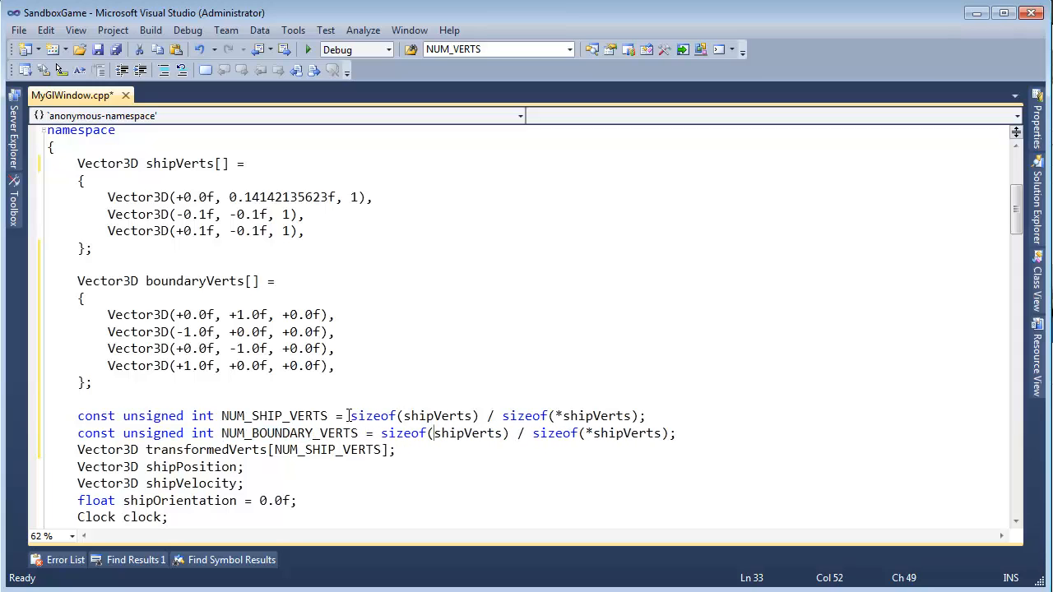
# Step: Make NUM_BOUNDARY_VERTS divide sizeof(boundaryVerts) by sizeof(*boundaryVerts)
pyautogui.write('bo')
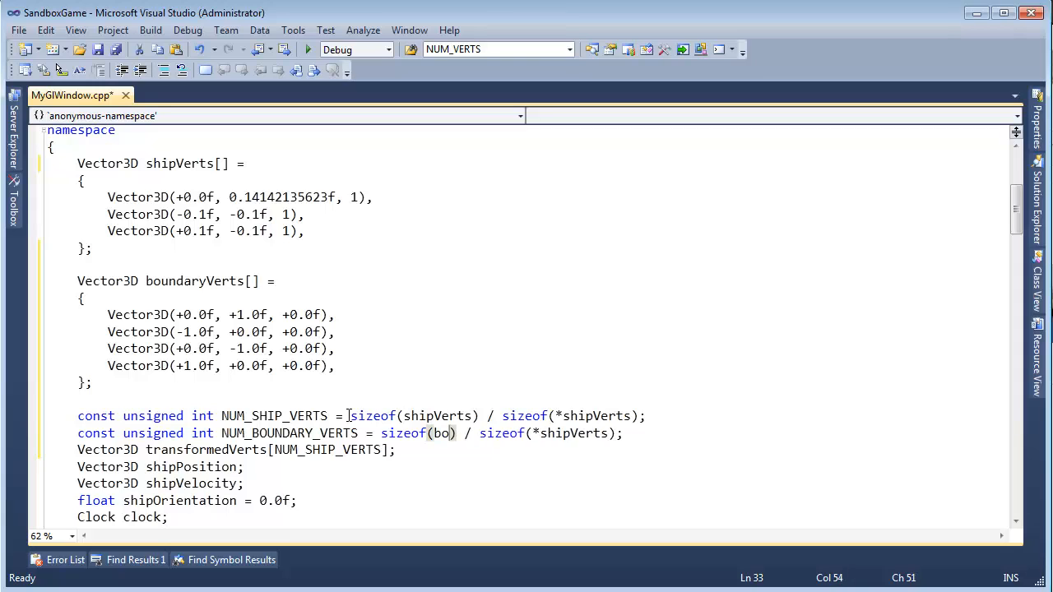
pyautogui.write('undaryverts')
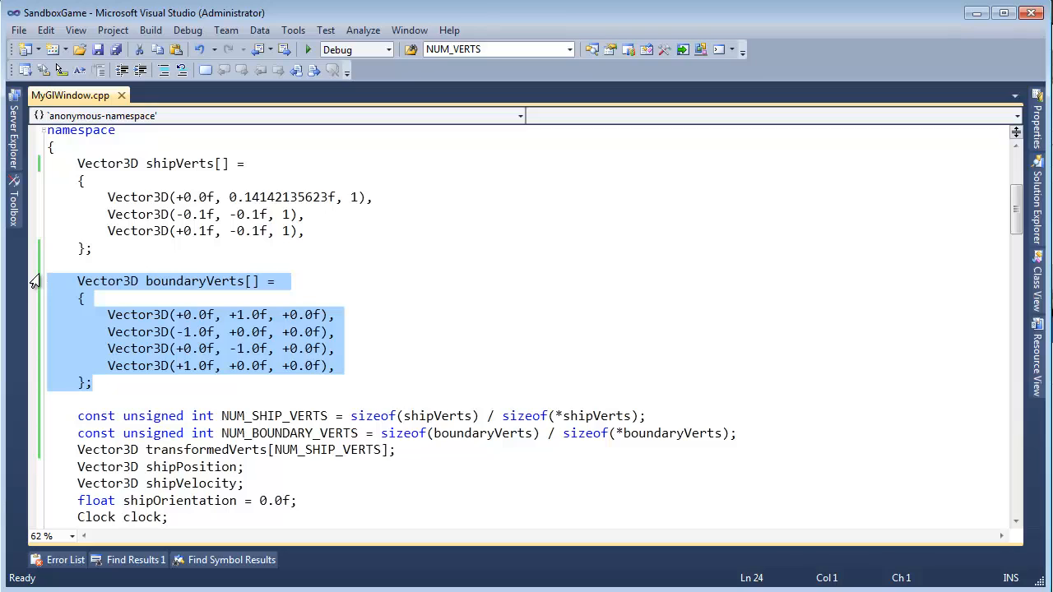
pyautogui.click(217, 279)
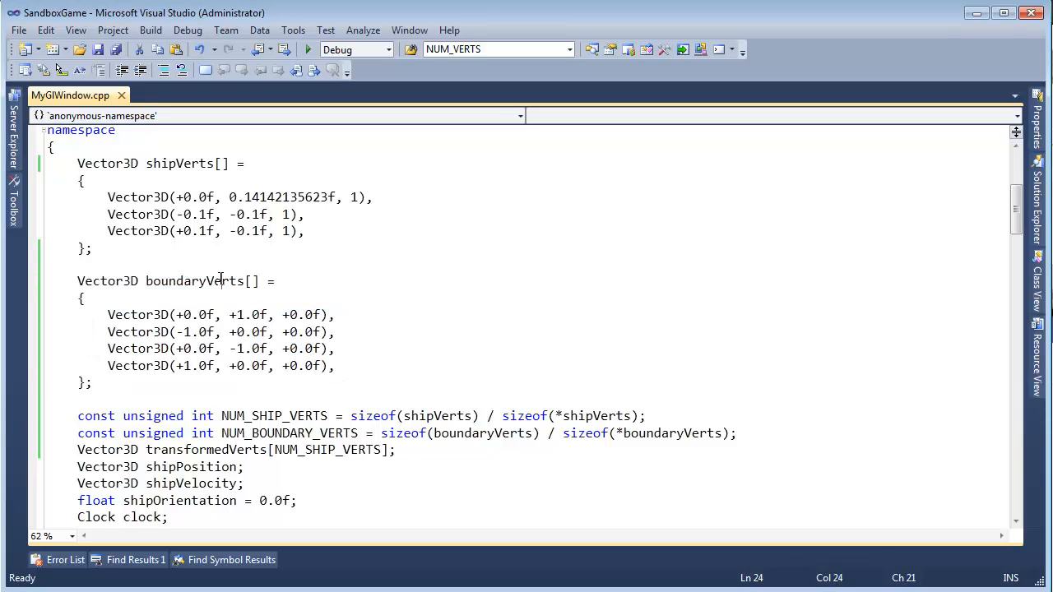
pyautogui.doubleClick(194, 279)
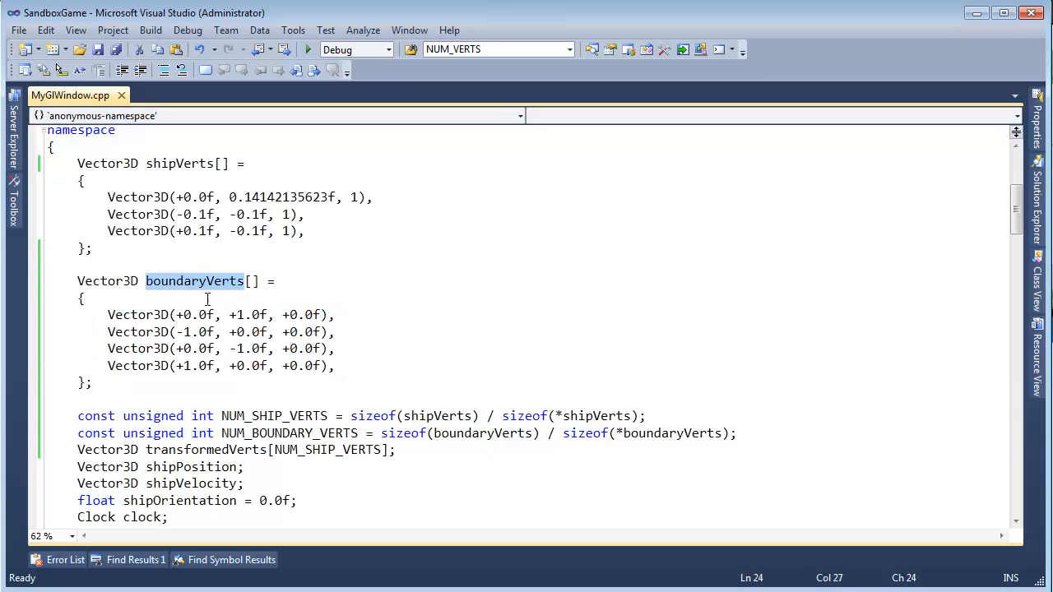
# Step: Review the boundary vertex rows and save the file
pyautogui.click(336, 366)
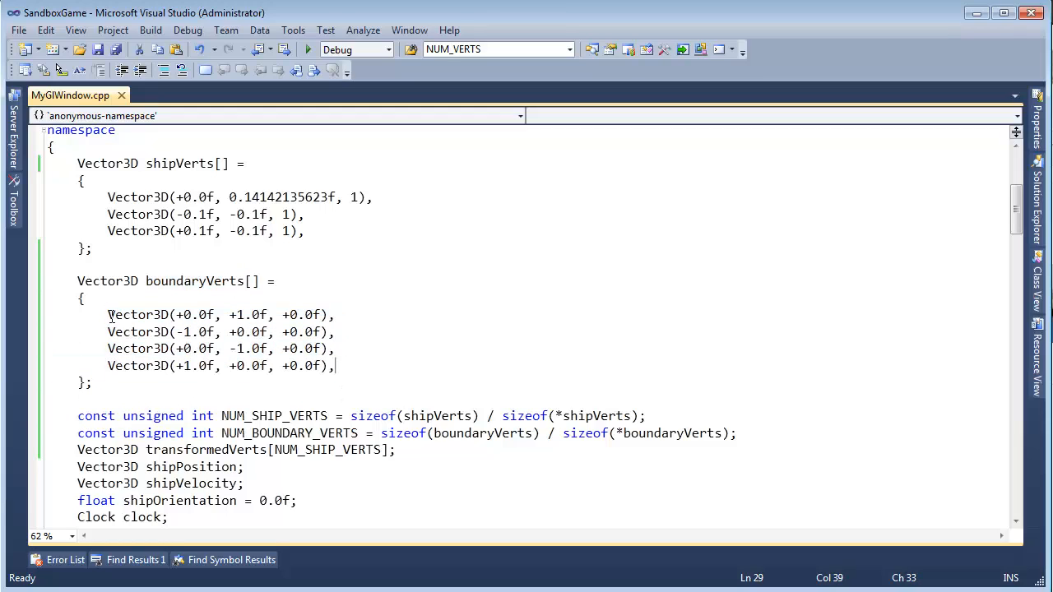
pyautogui.doubleClick(138, 314)
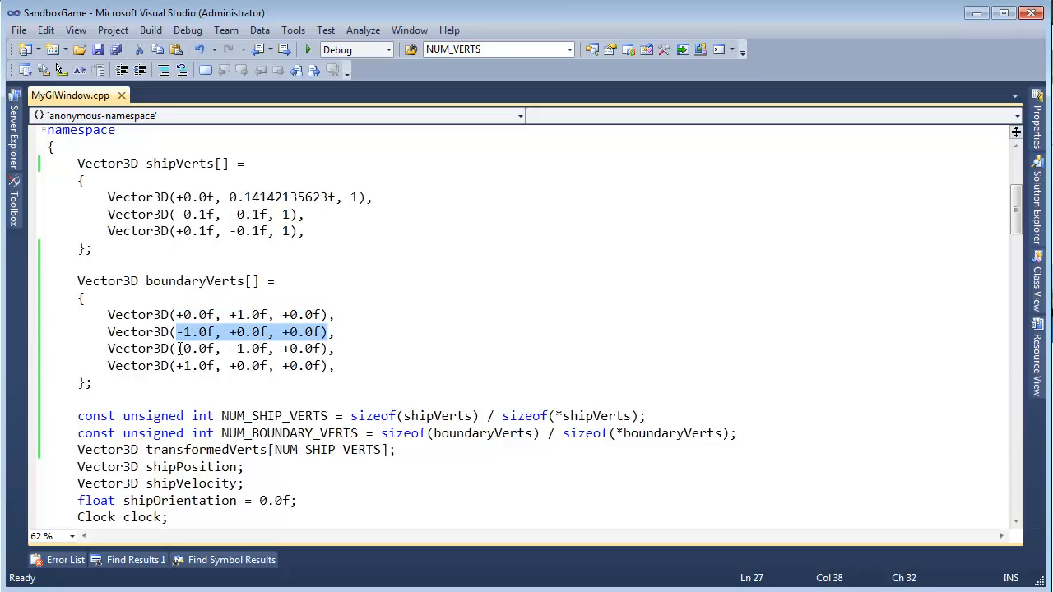
pyautogui.click(337, 365)
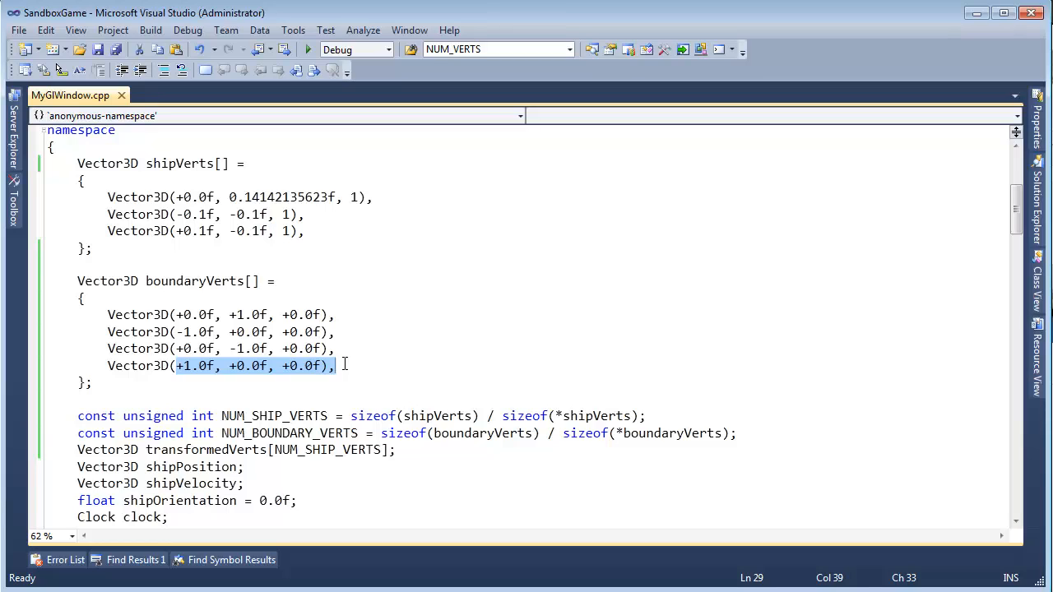
pyautogui.moveTo(444, 435)
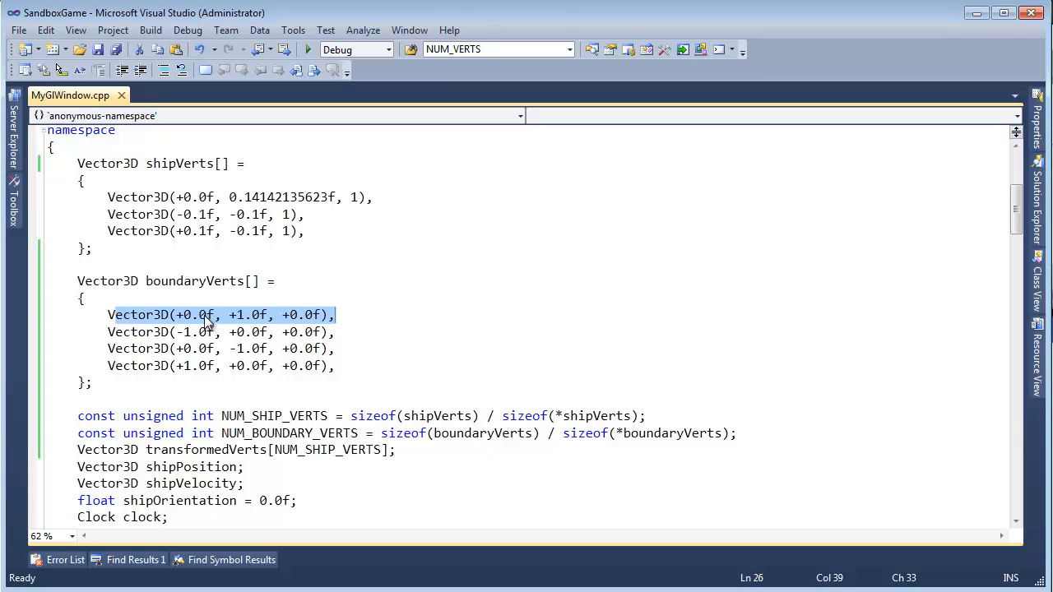
pyautogui.click(207, 314)
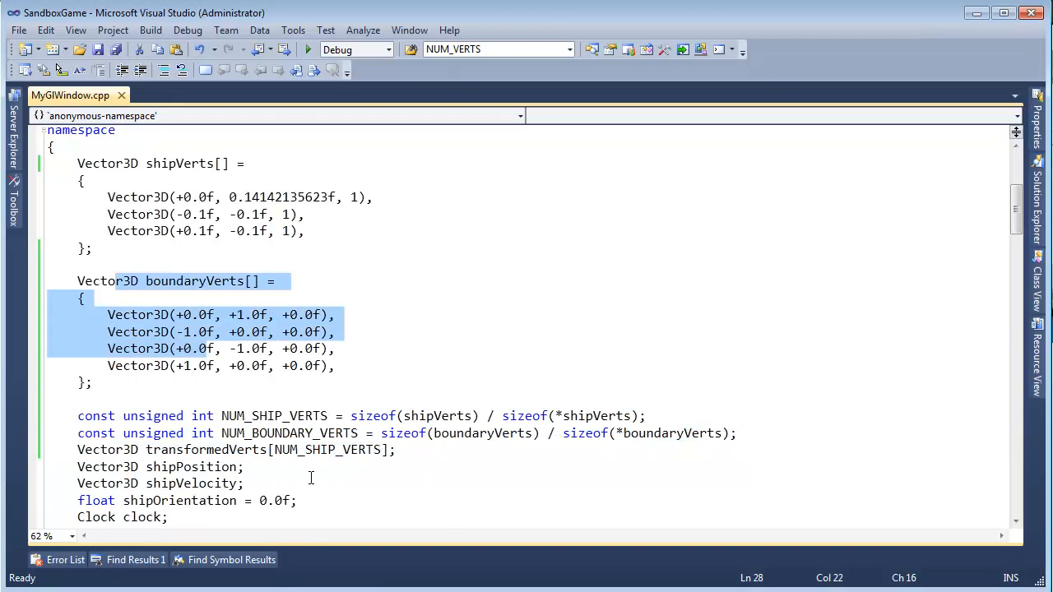
pyautogui.scroll(-3)
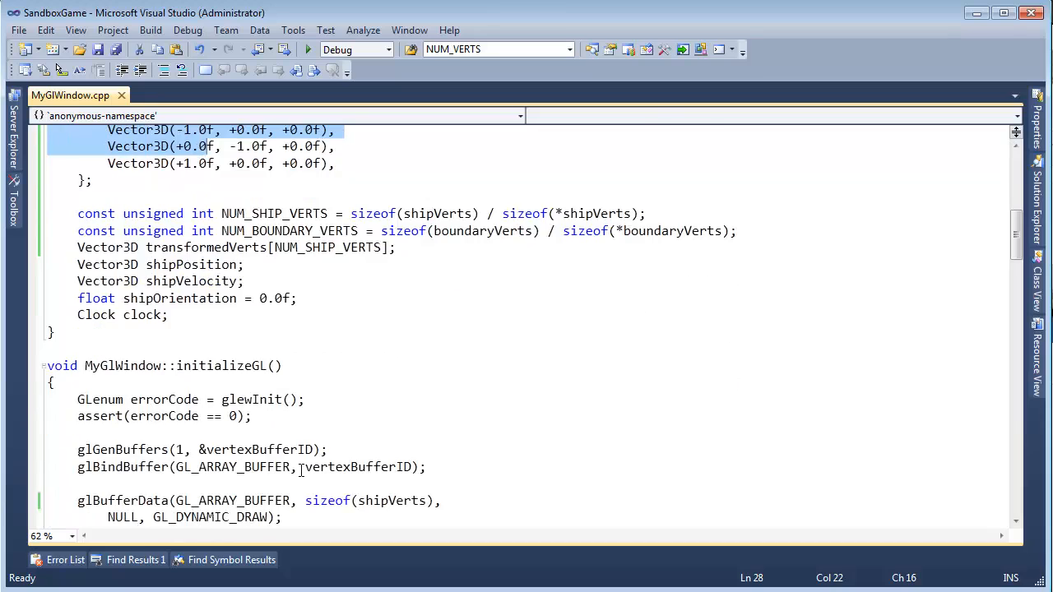
pyautogui.scroll(-3)
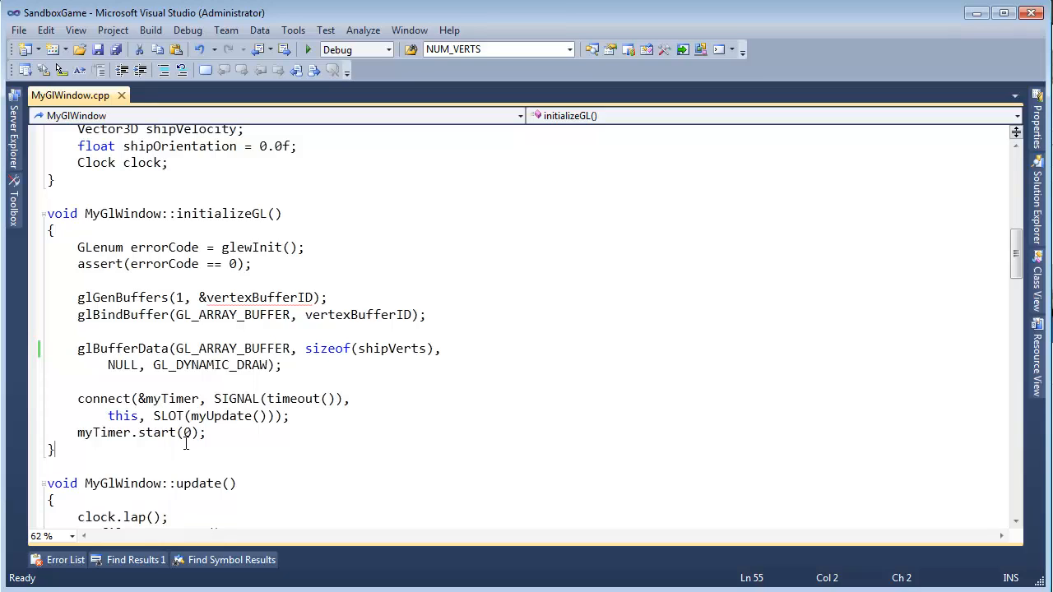
pyautogui.doubleClick(122, 296)
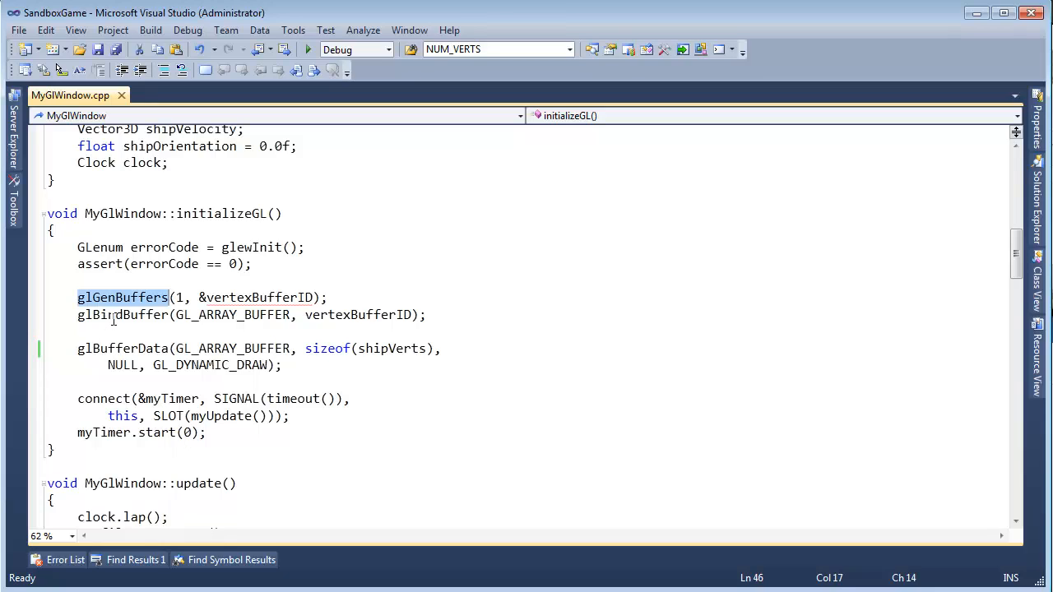
pyautogui.click(77, 331)
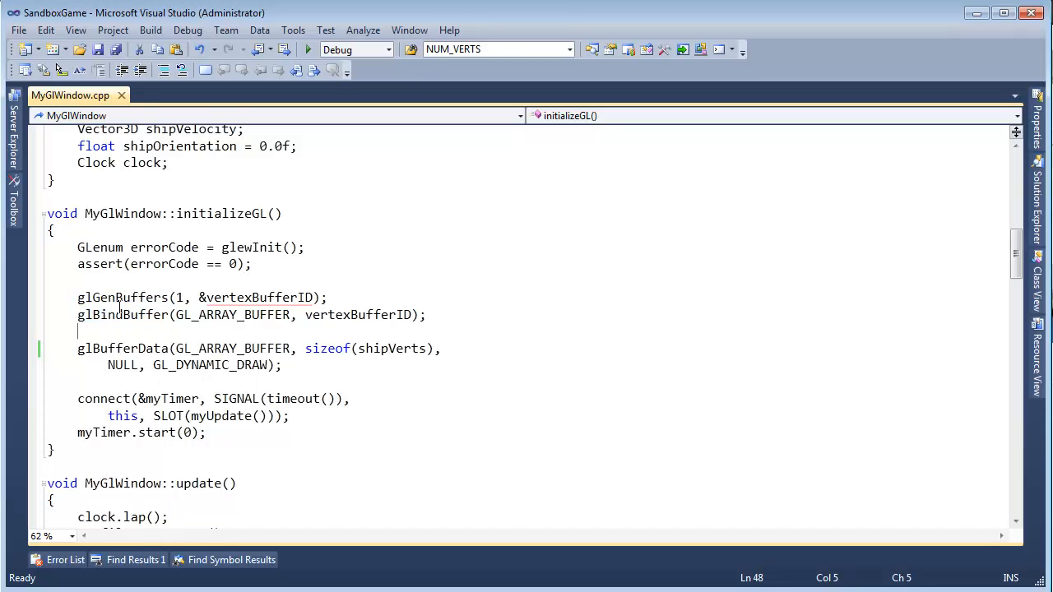
pyautogui.moveTo(77, 296); pyautogui.dragTo(280, 366)
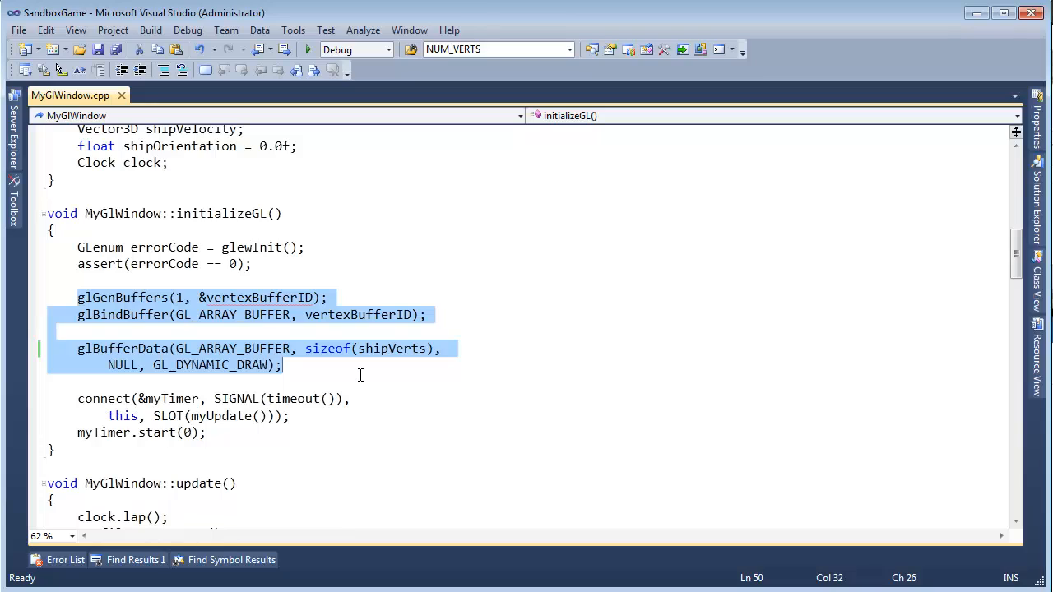
pyautogui.moveTo(359, 375)
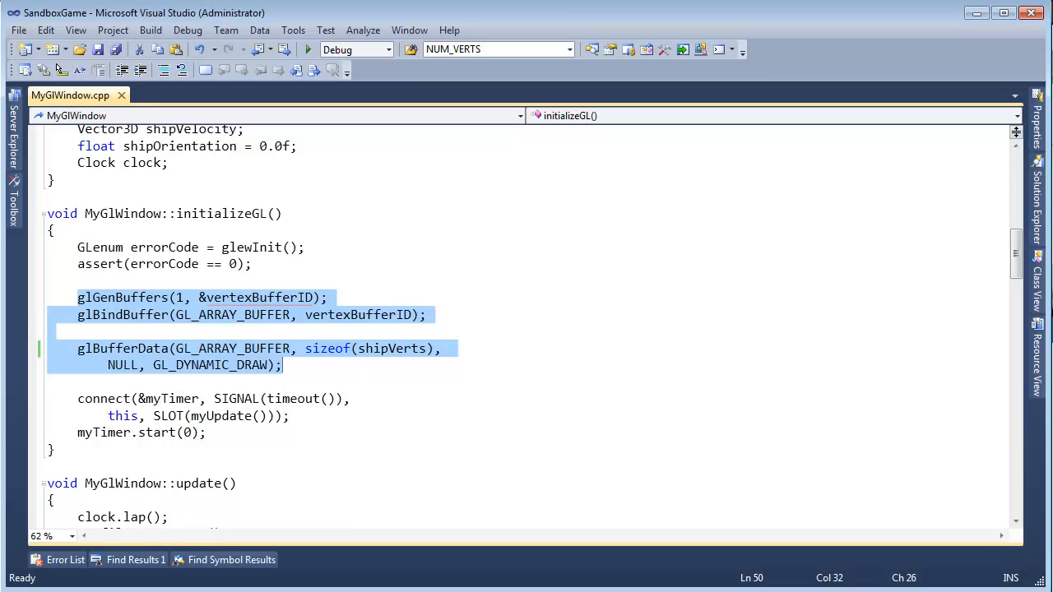